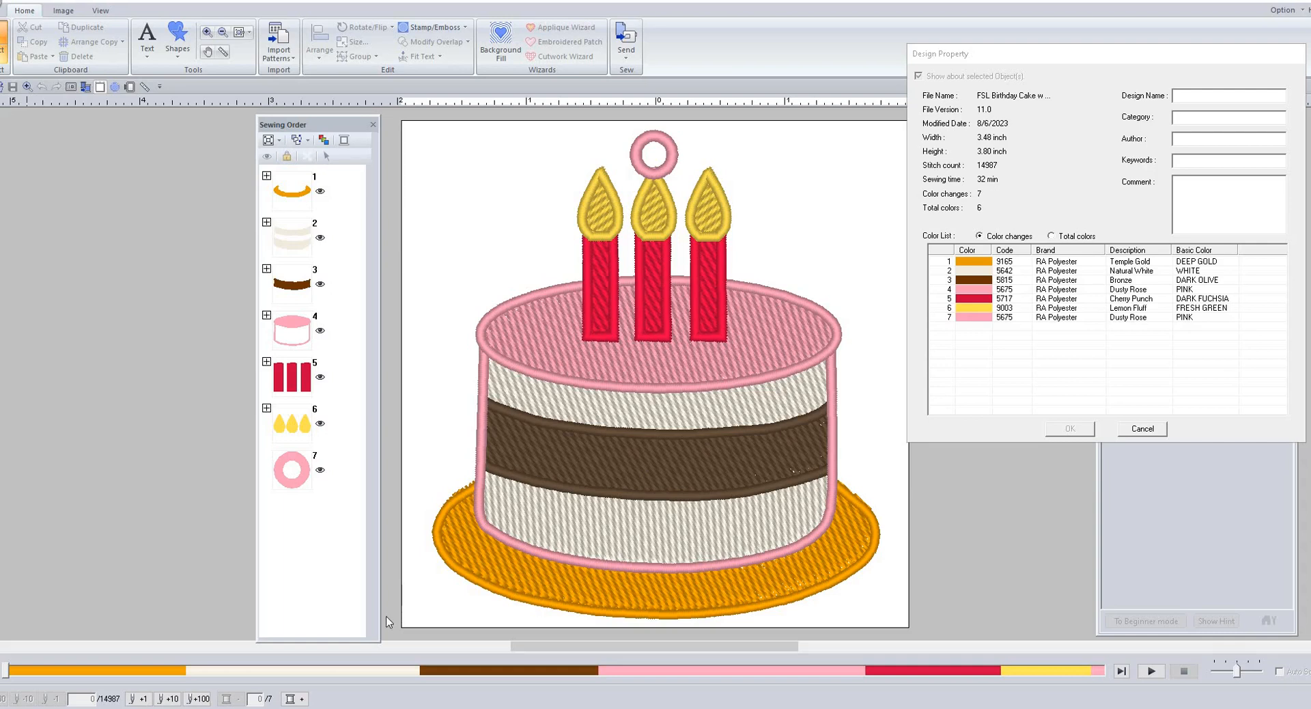
mouse_move(604, 513)
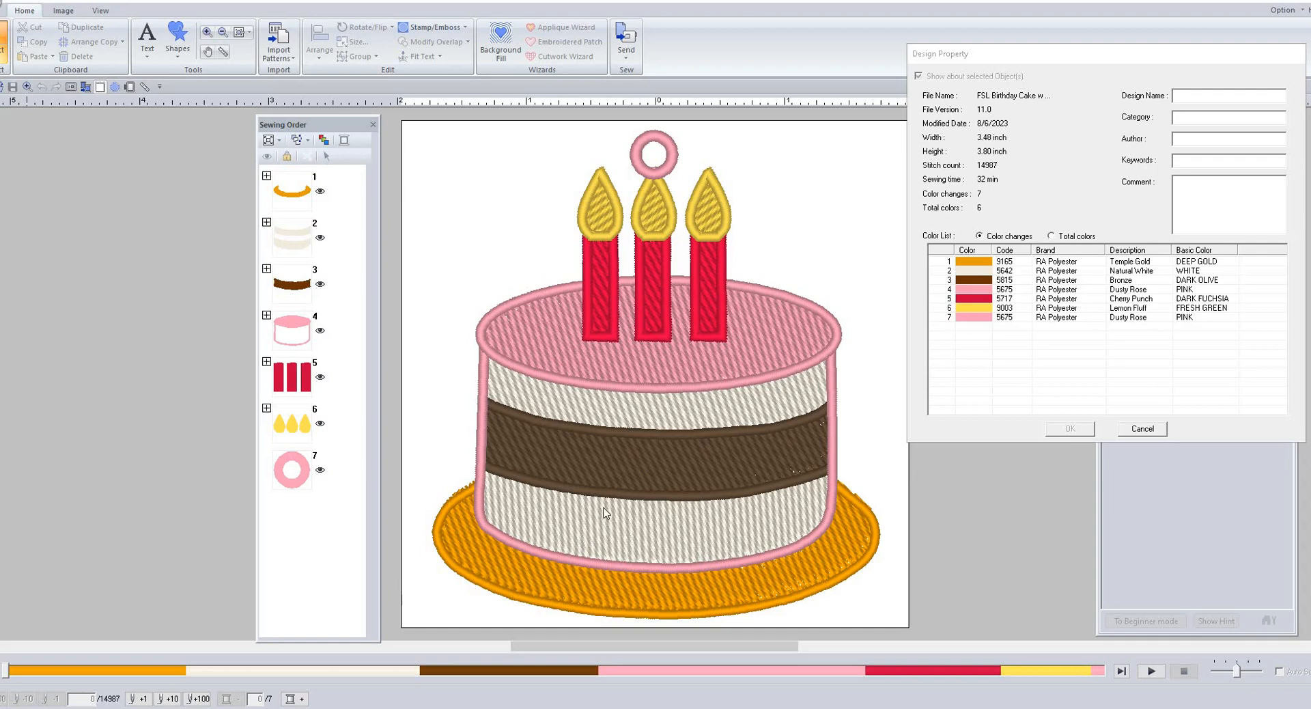
mouse_move(652, 497)
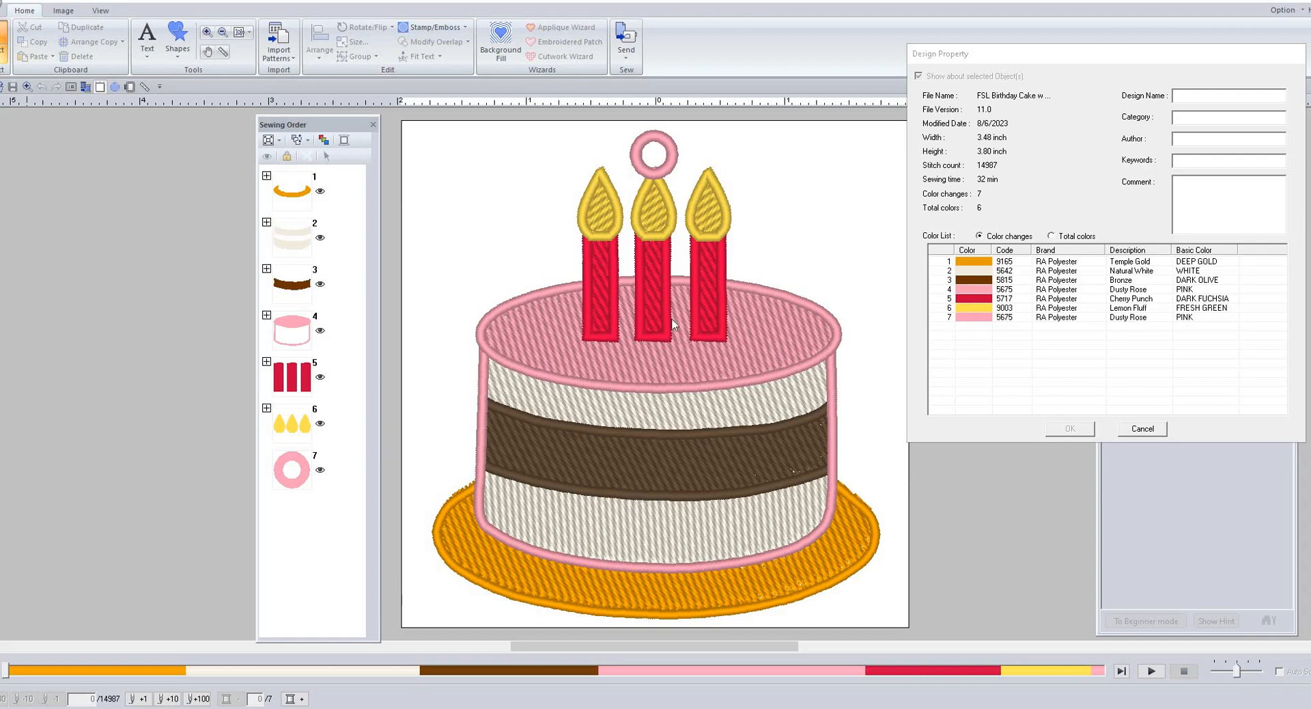
mouse_move(654, 436)
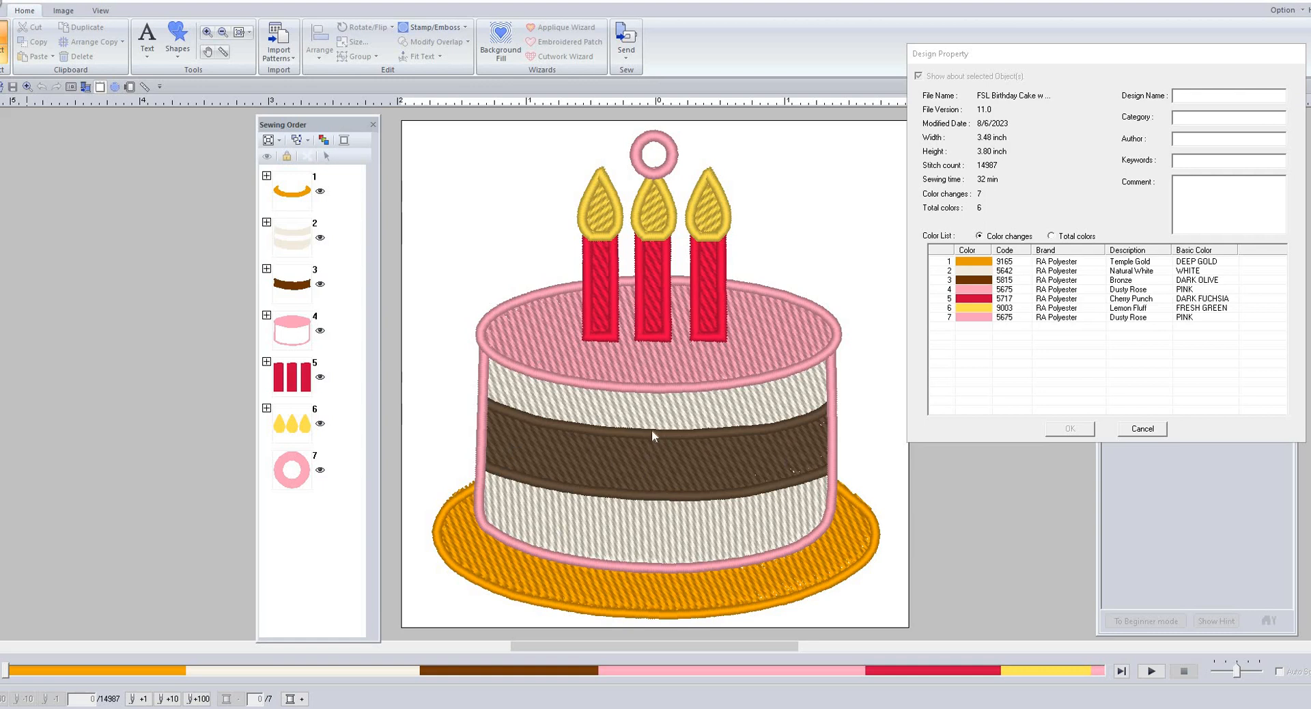
mouse_move(648, 467)
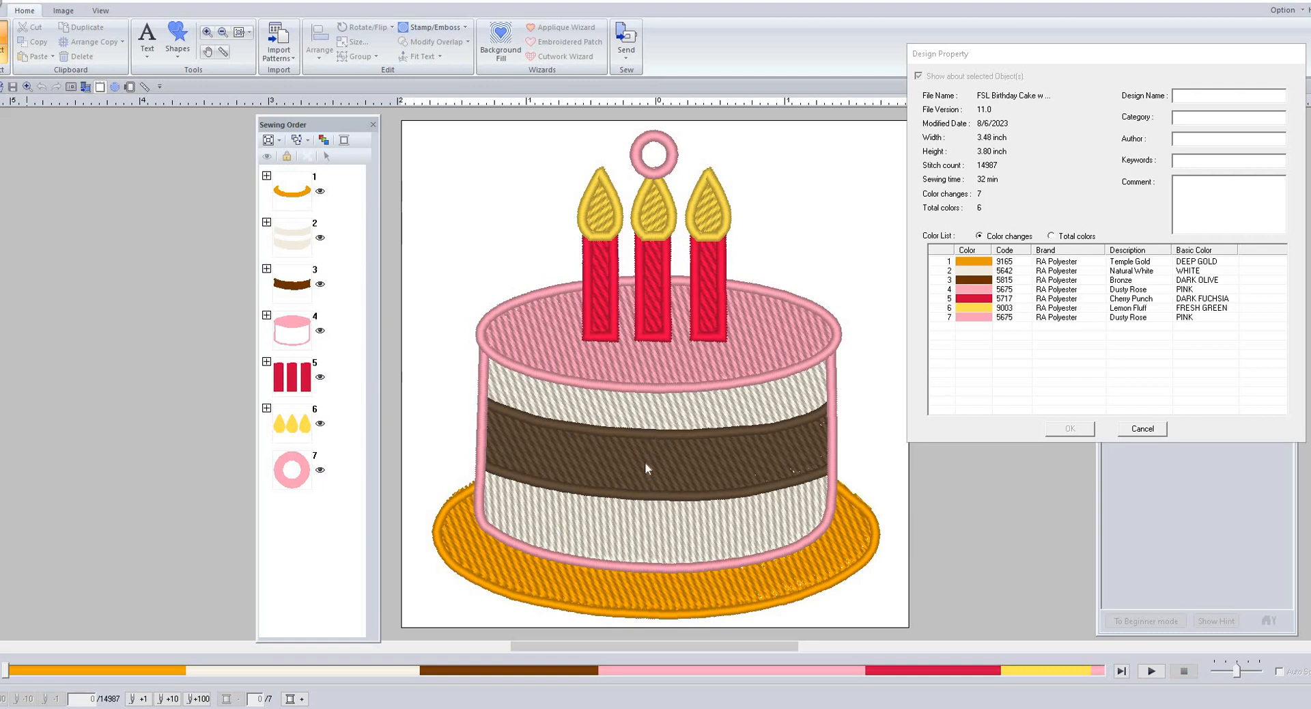
mouse_move(737, 592)
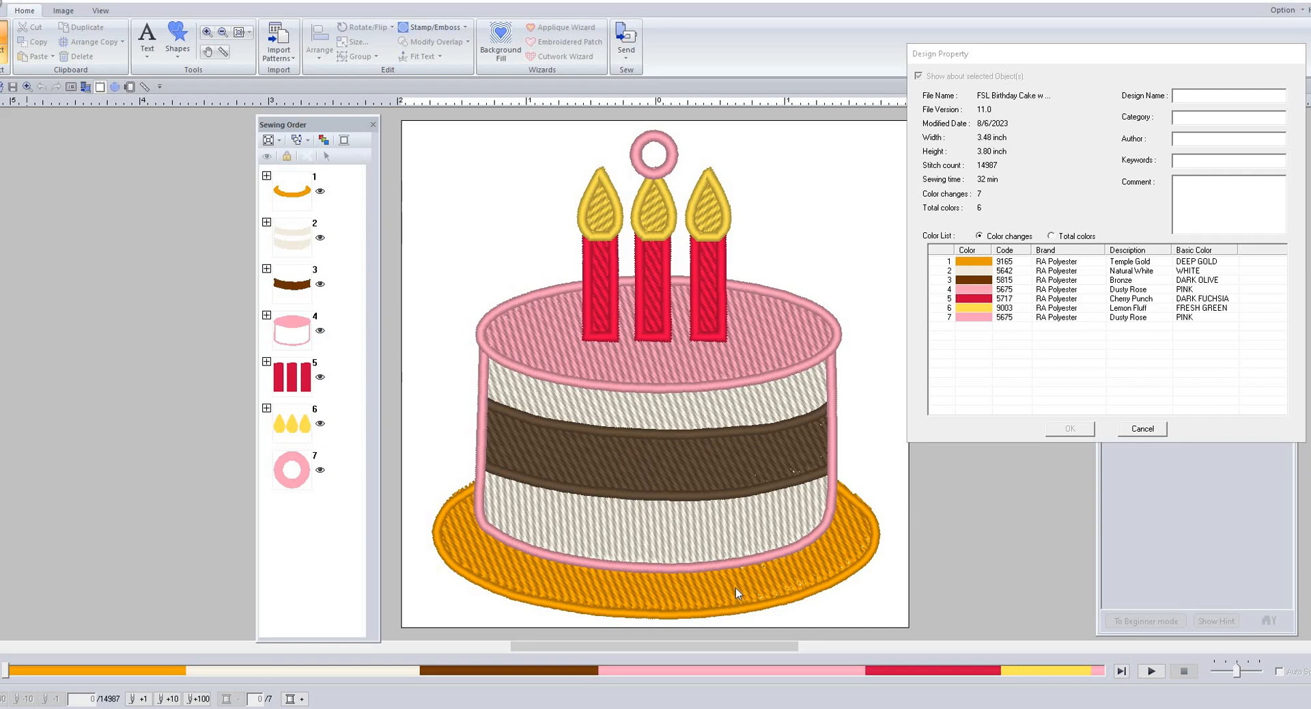
mouse_move(632, 559)
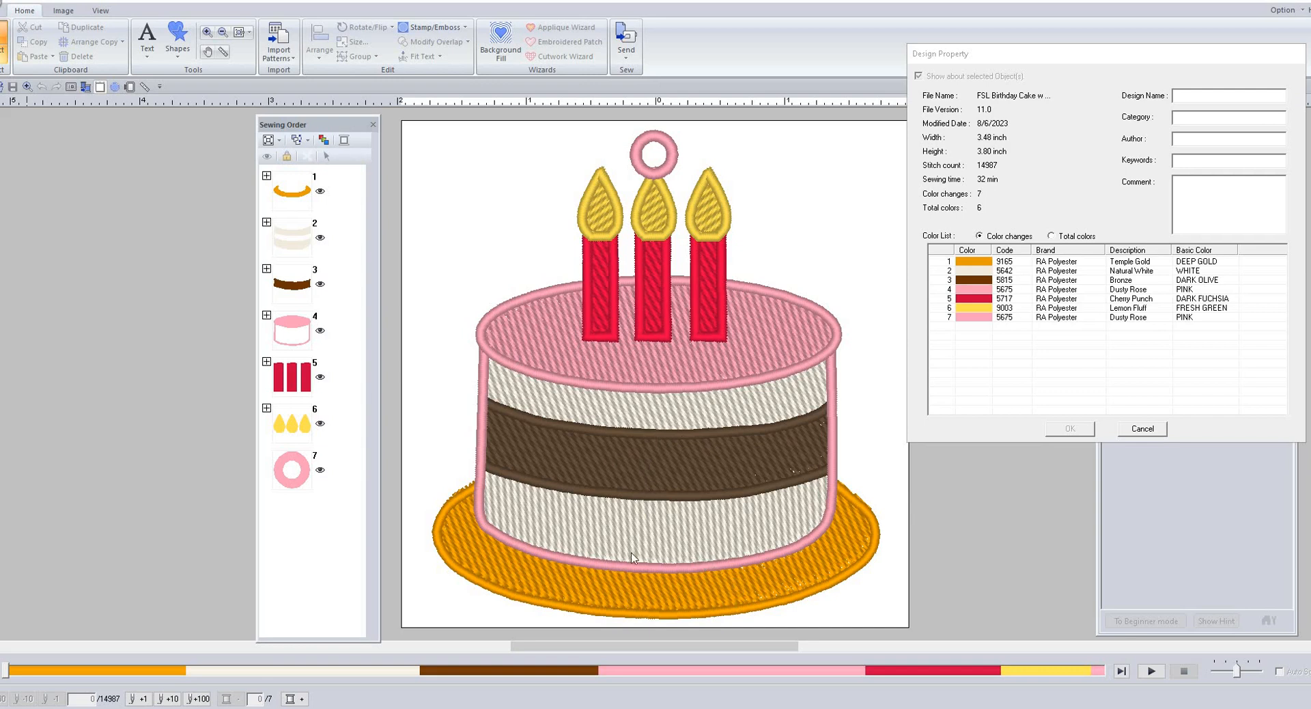
mouse_move(239, 685)
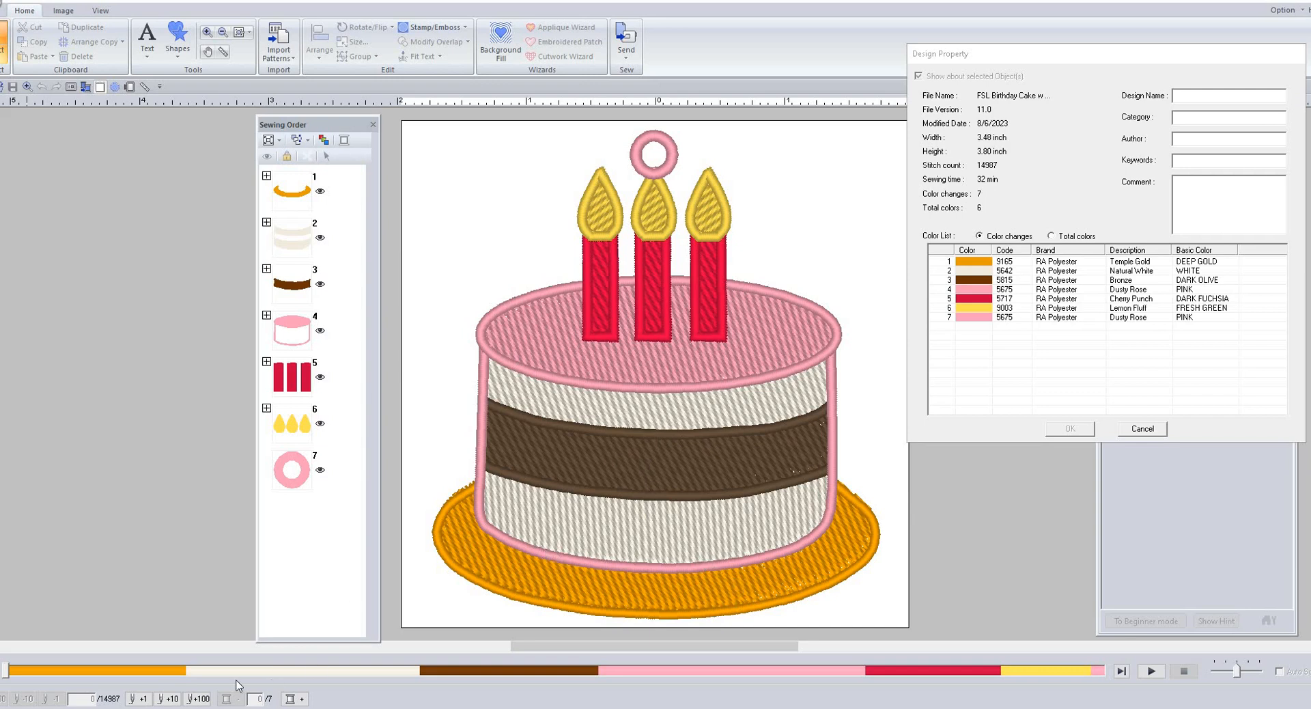
mouse_move(1151, 672)
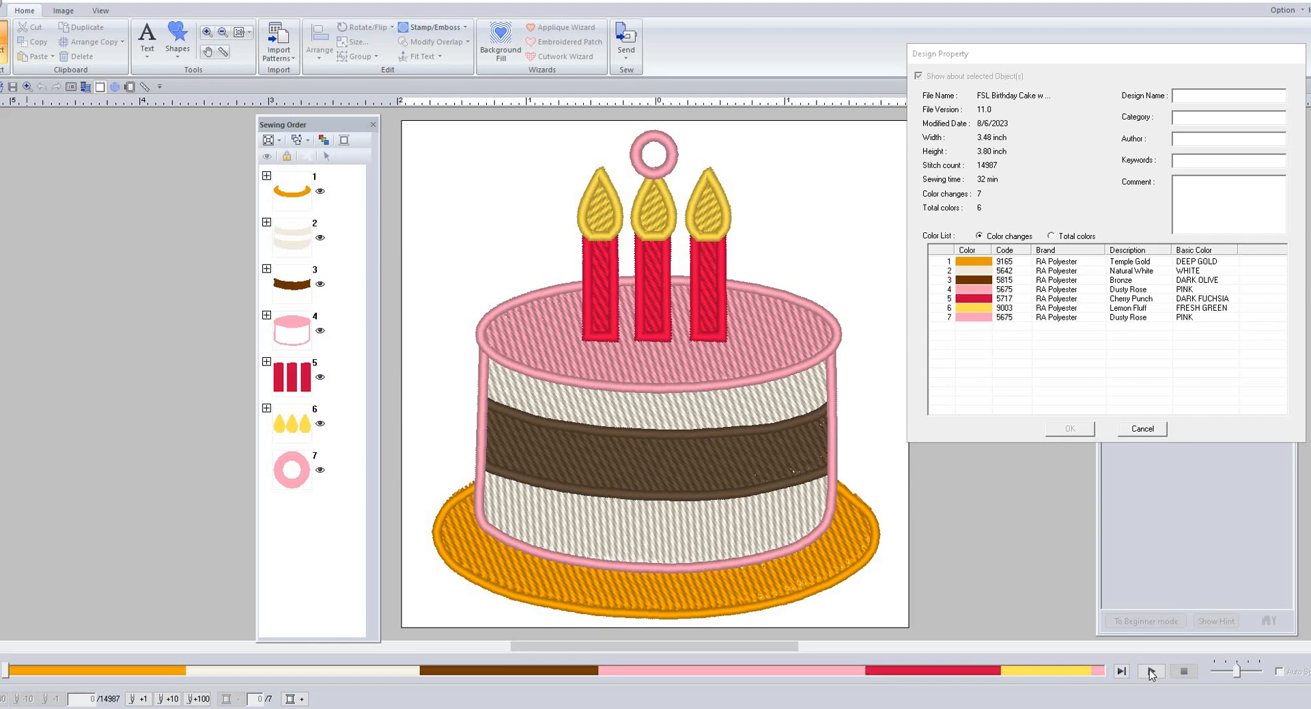
mouse_move(635, 539)
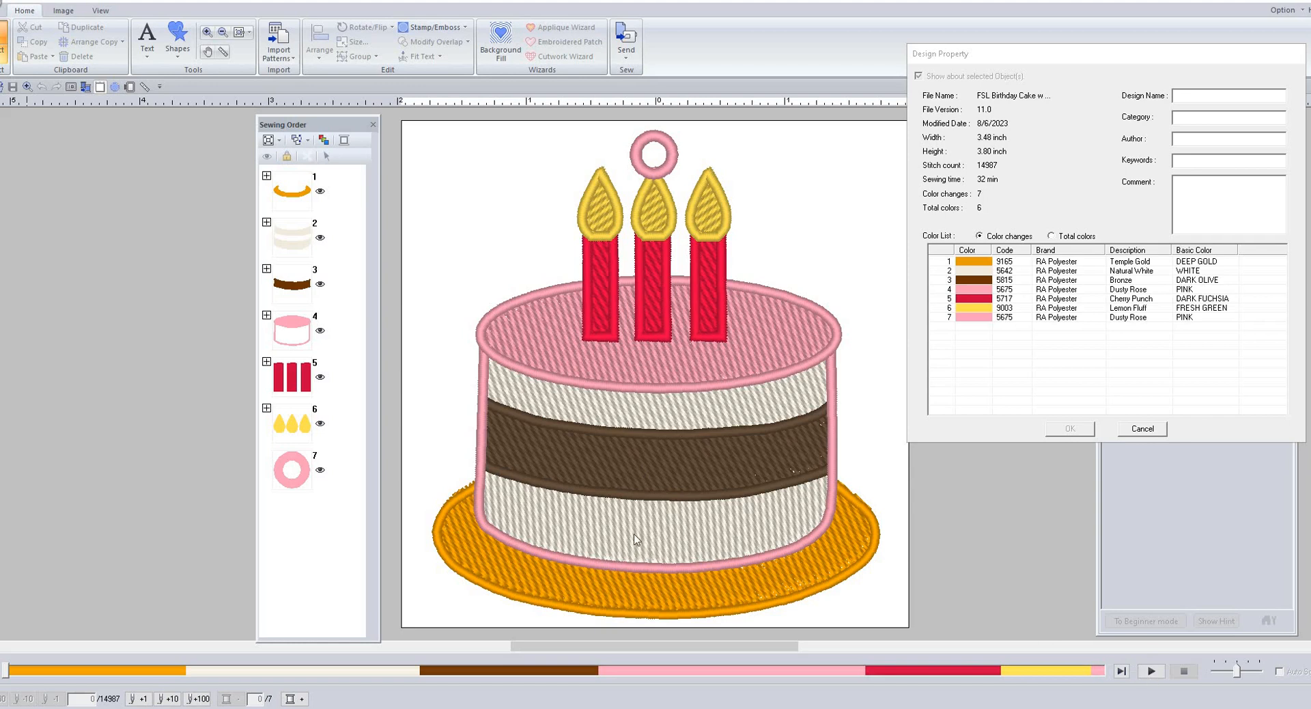
mouse_move(851, 527)
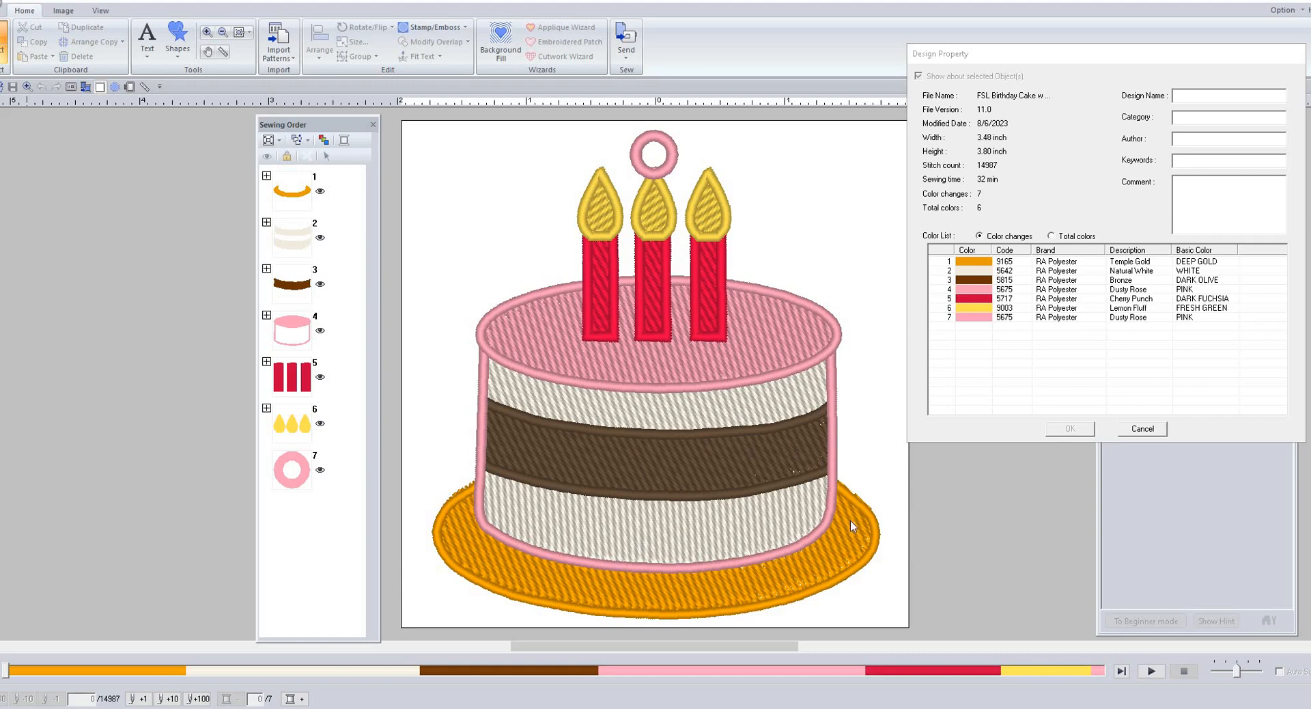
mouse_move(709, 514)
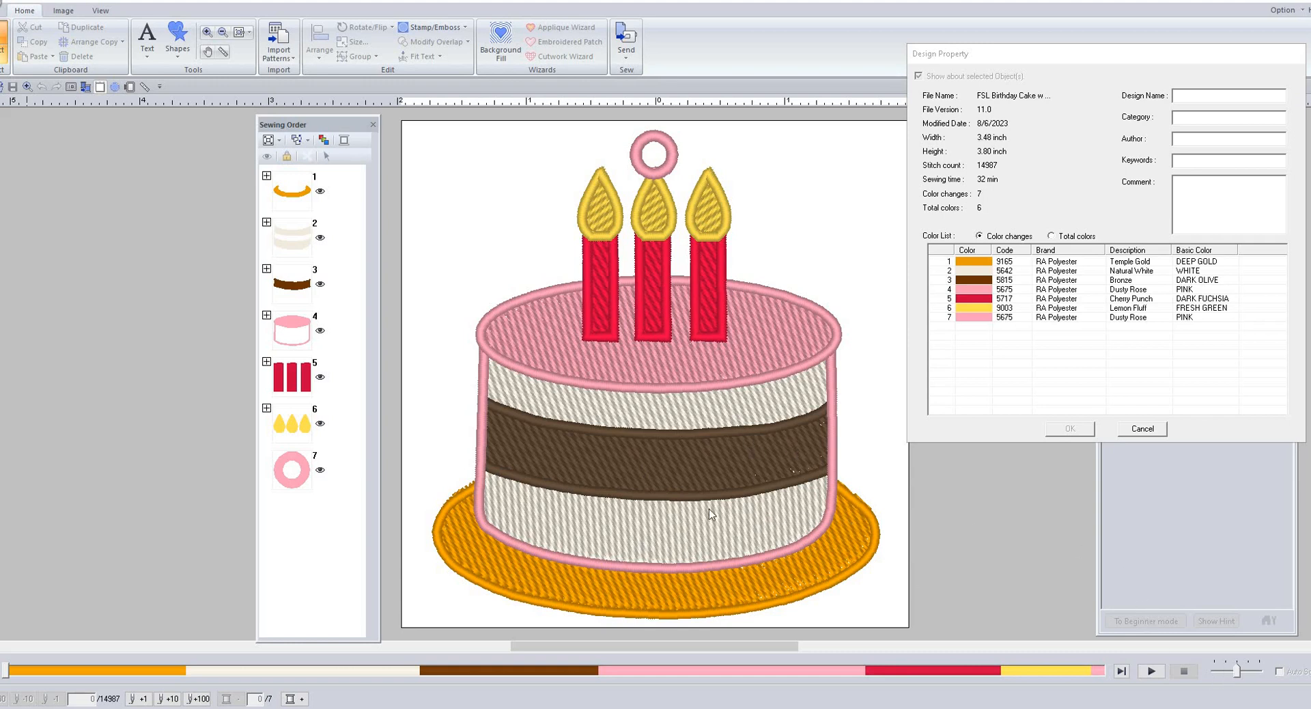
mouse_move(718, 529)
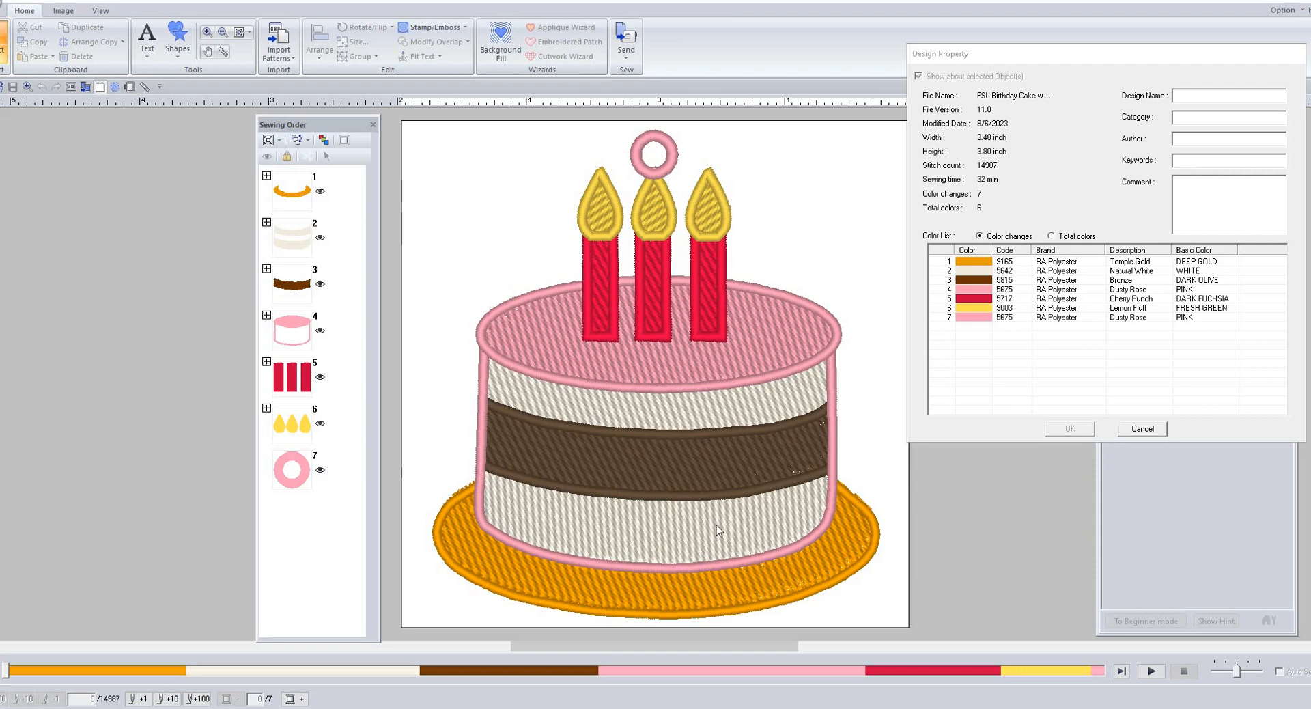
mouse_move(1079, 418)
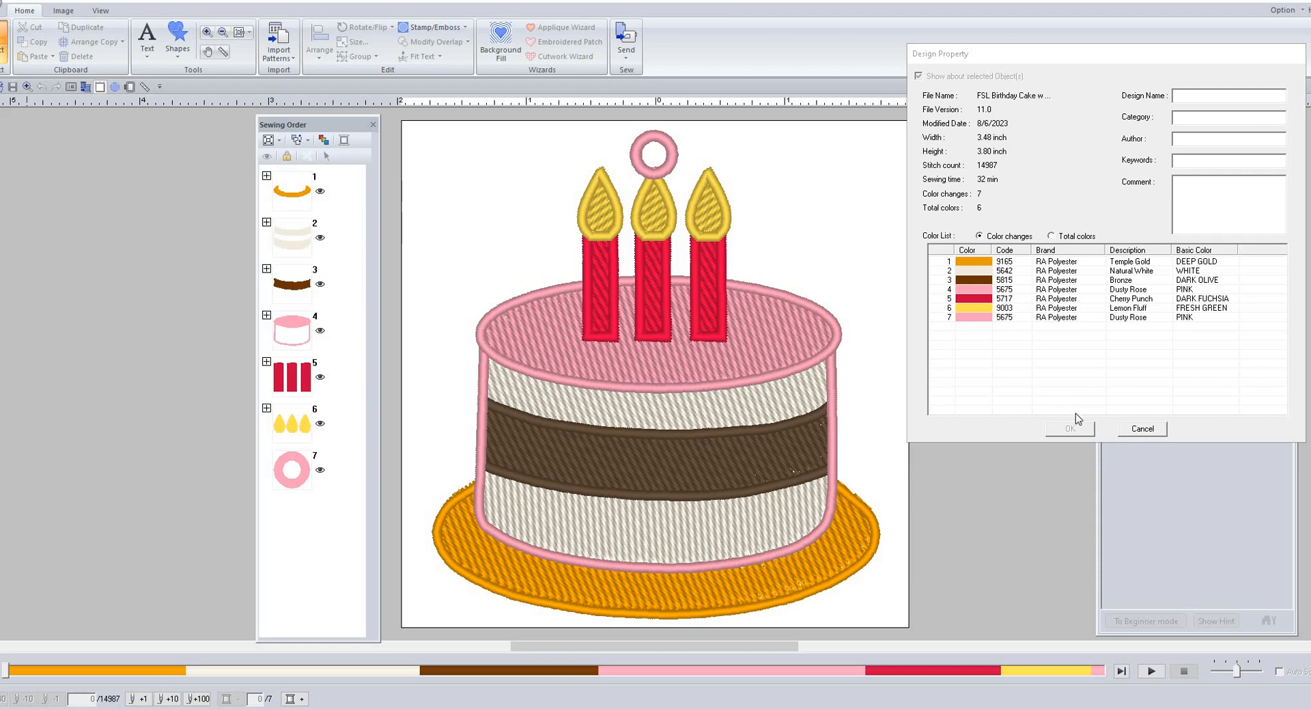
mouse_move(1076, 422)
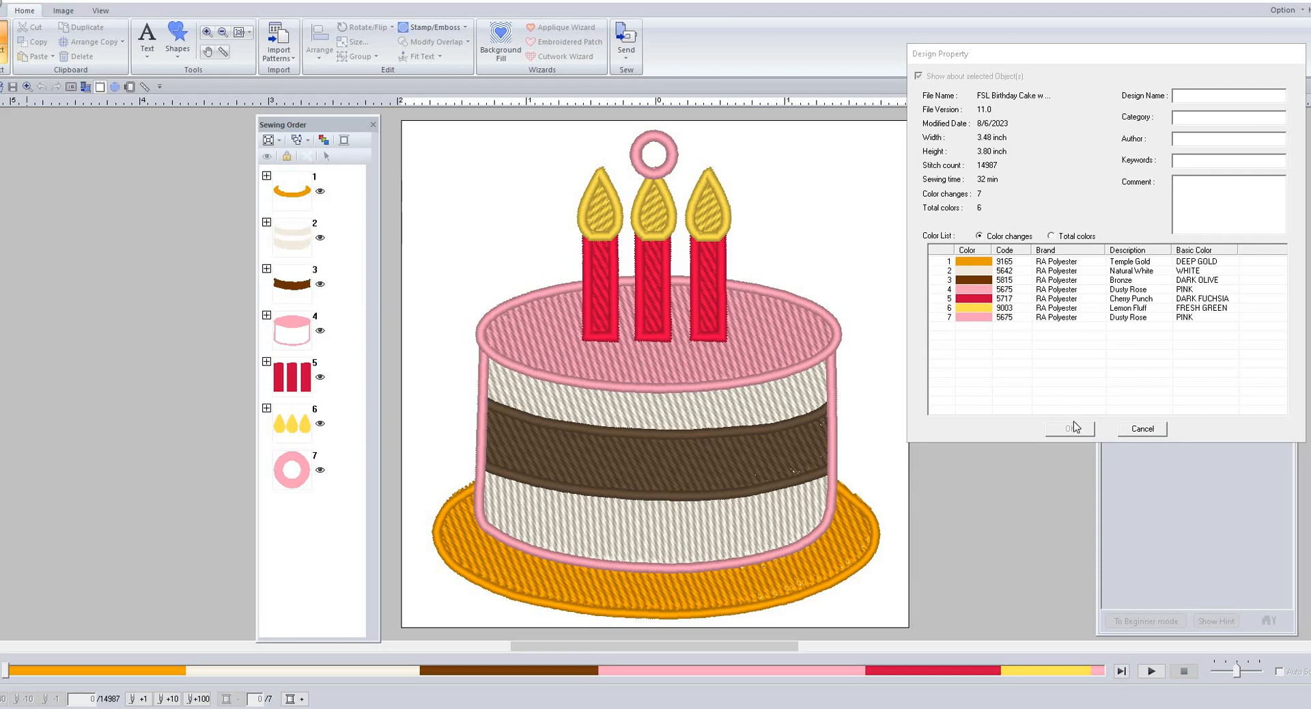
mouse_move(1077, 444)
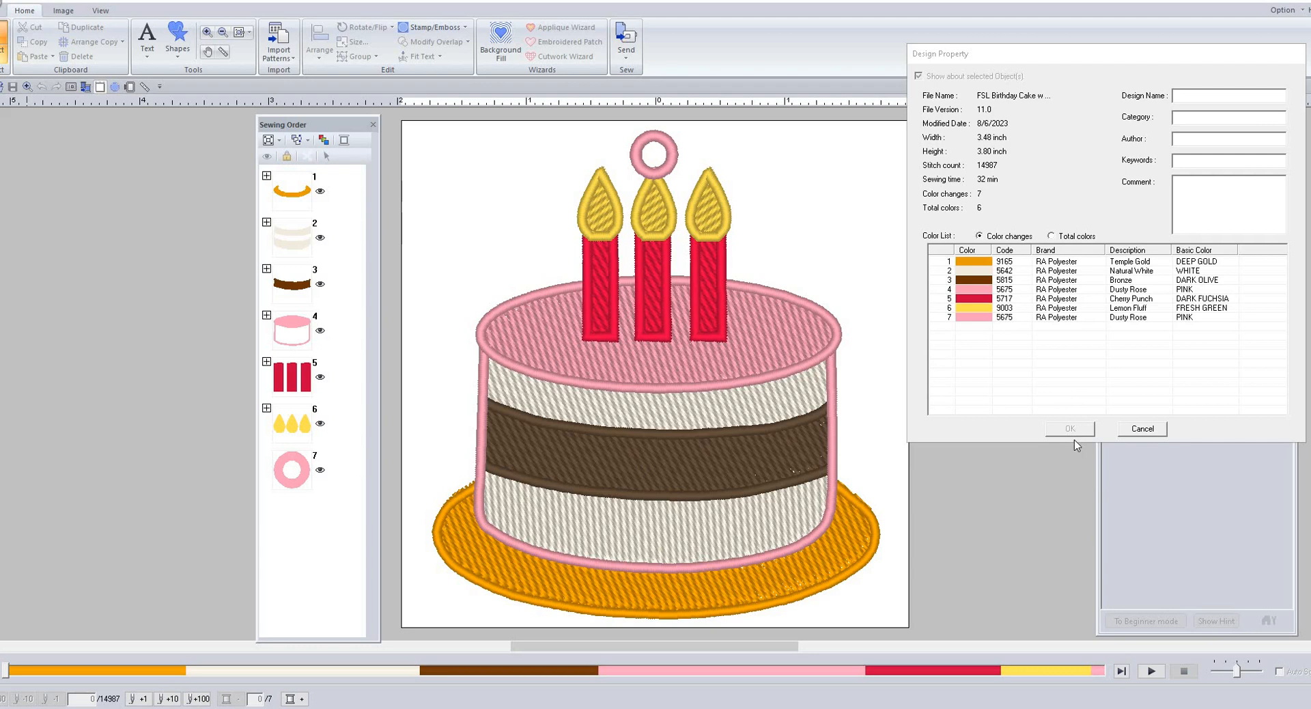
mouse_move(1149, 671)
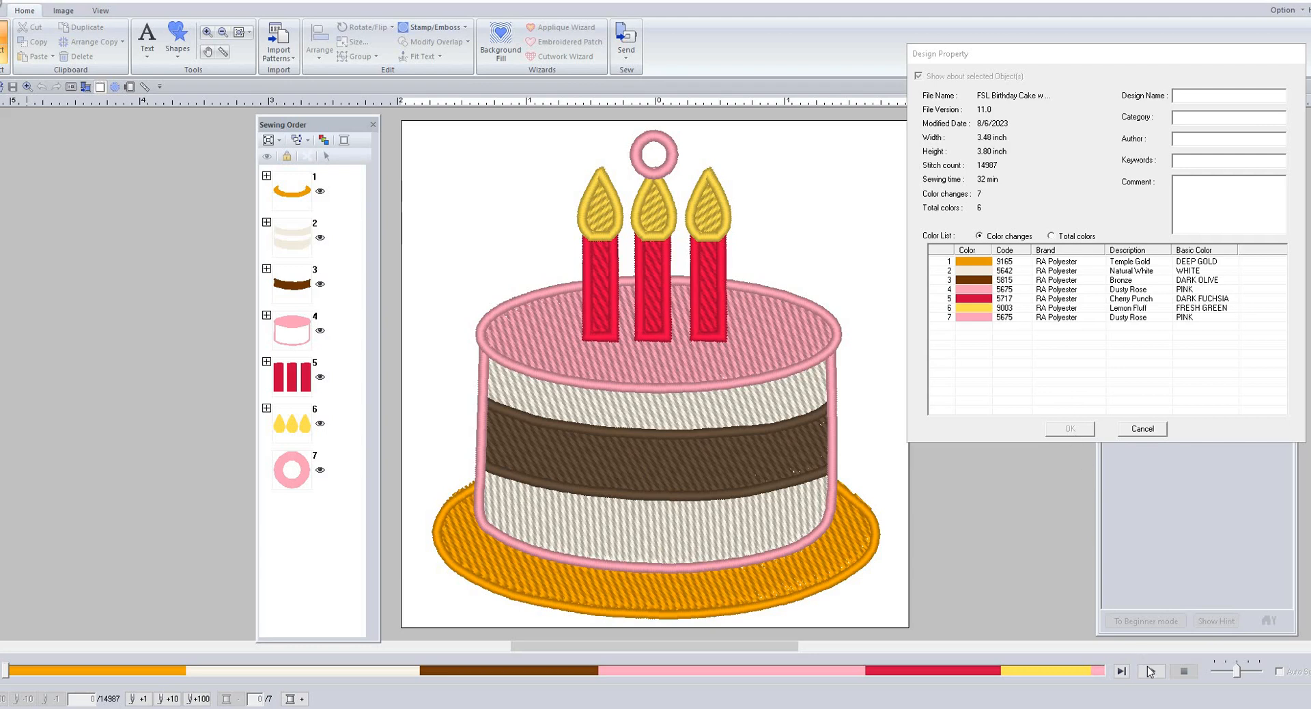
mouse_move(1151, 670)
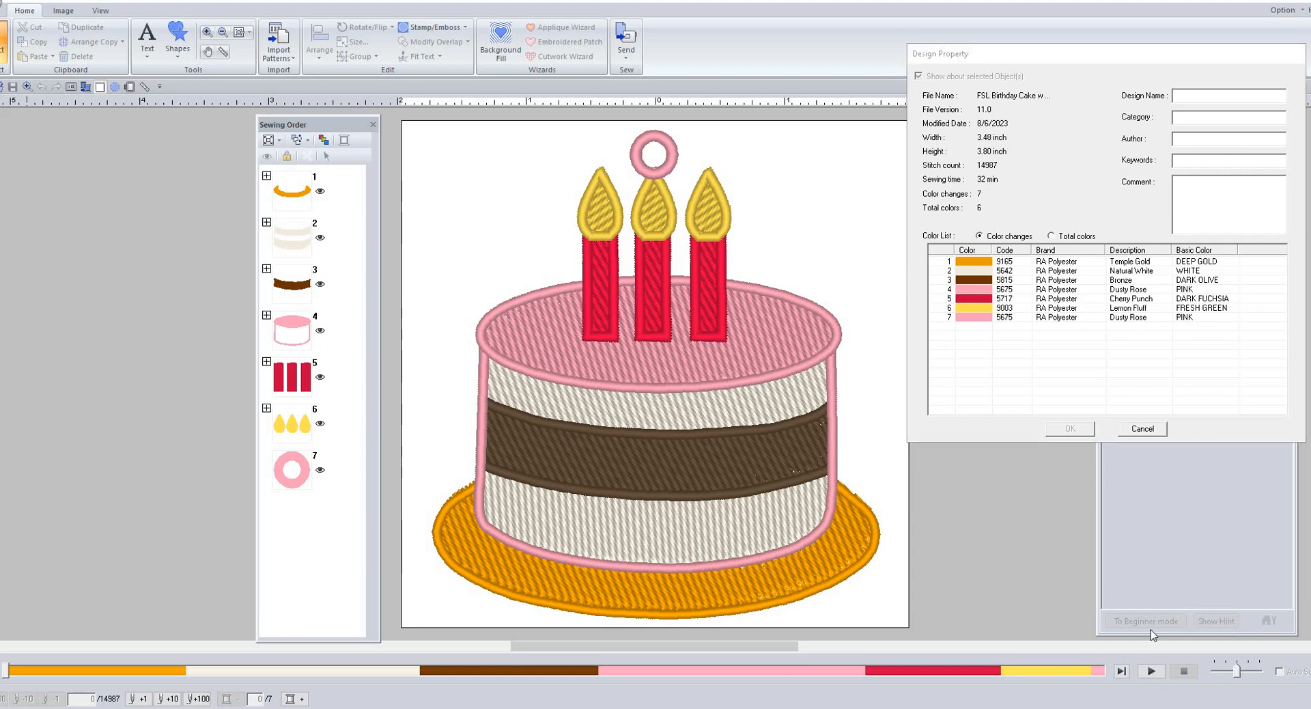
mouse_move(1142, 429)
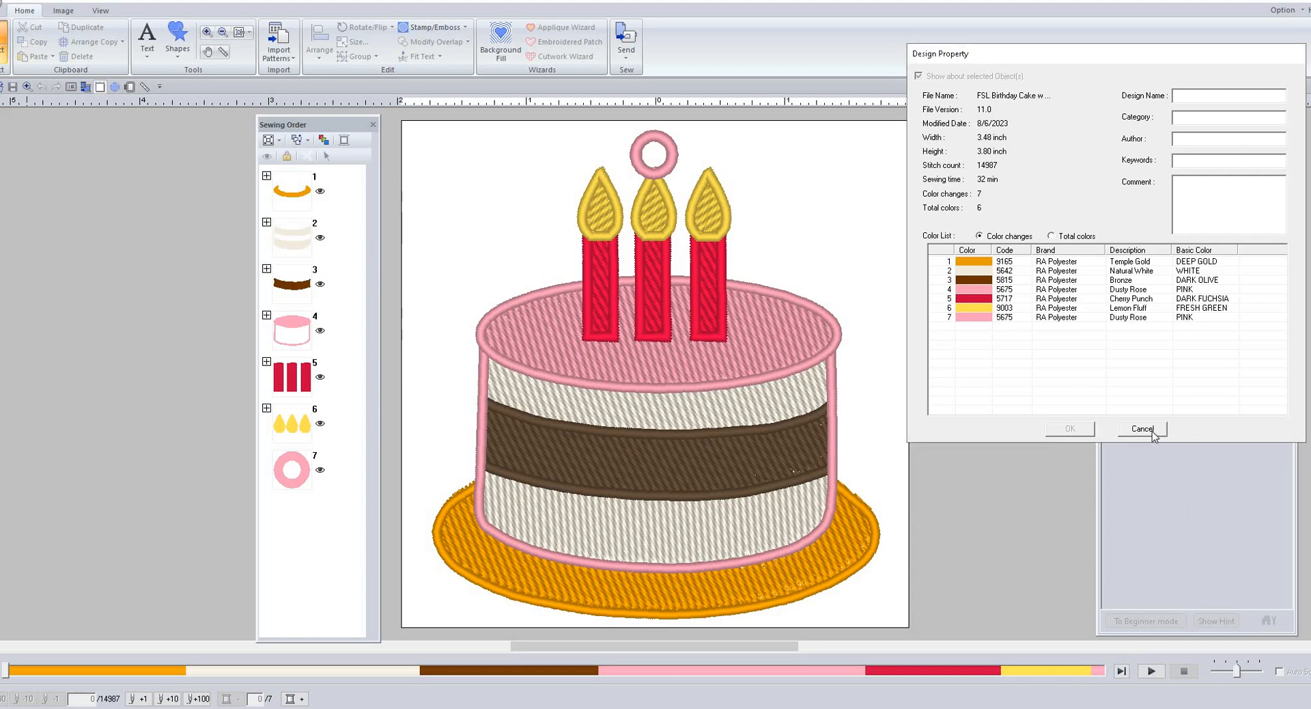
Dismiss Design Property unchanged and run the stitch simulation at an adjusted speed
click(1140, 428)
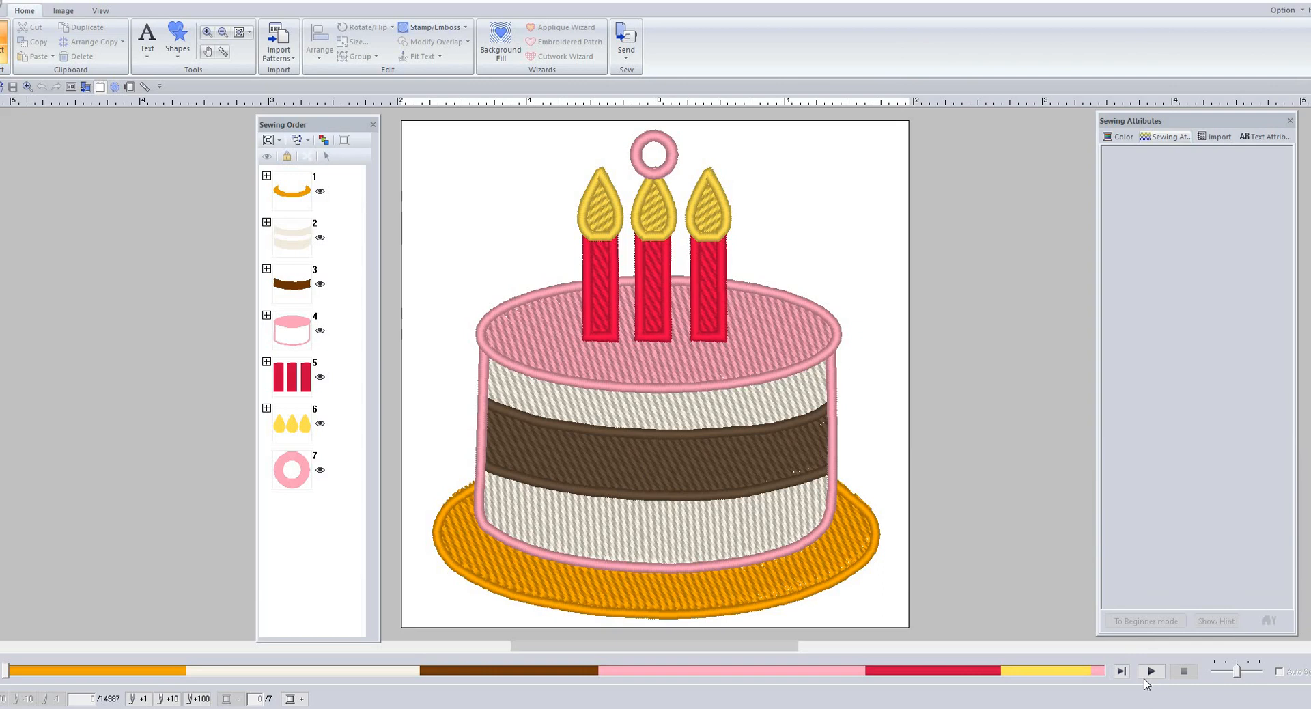
mouse_move(1150, 670)
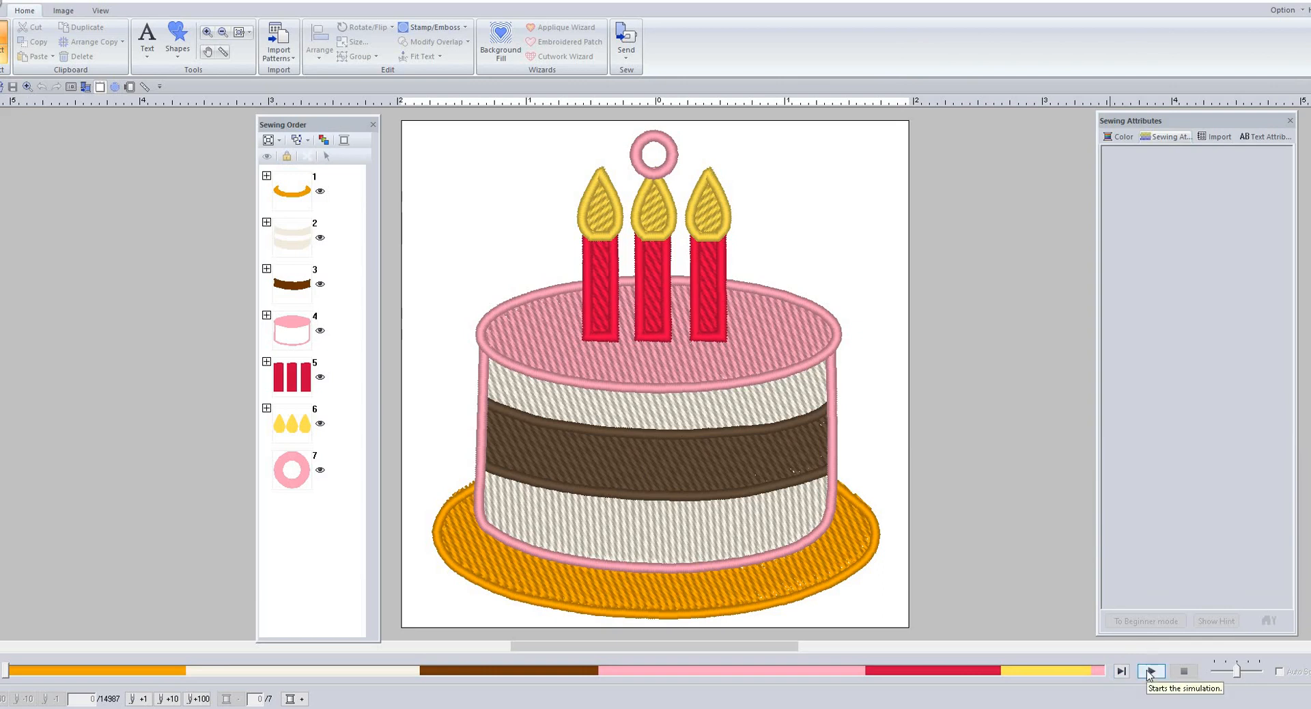
click(1151, 671)
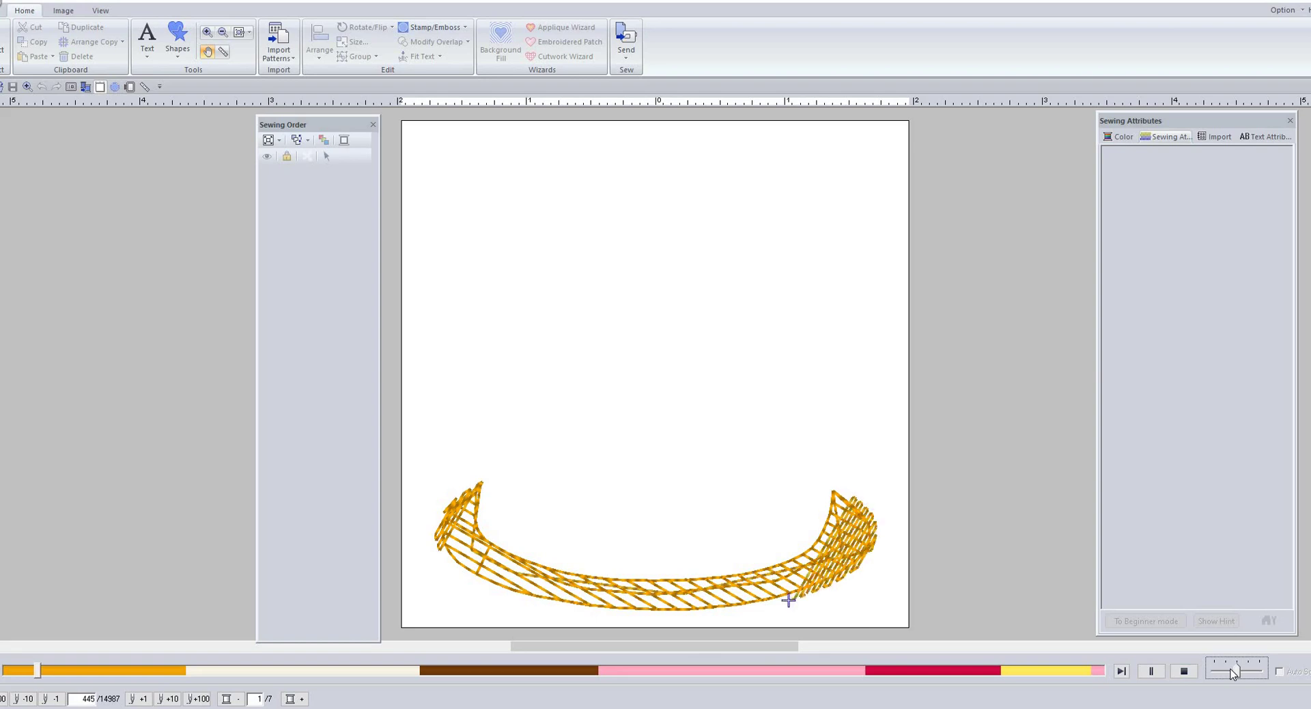
click(1183, 669)
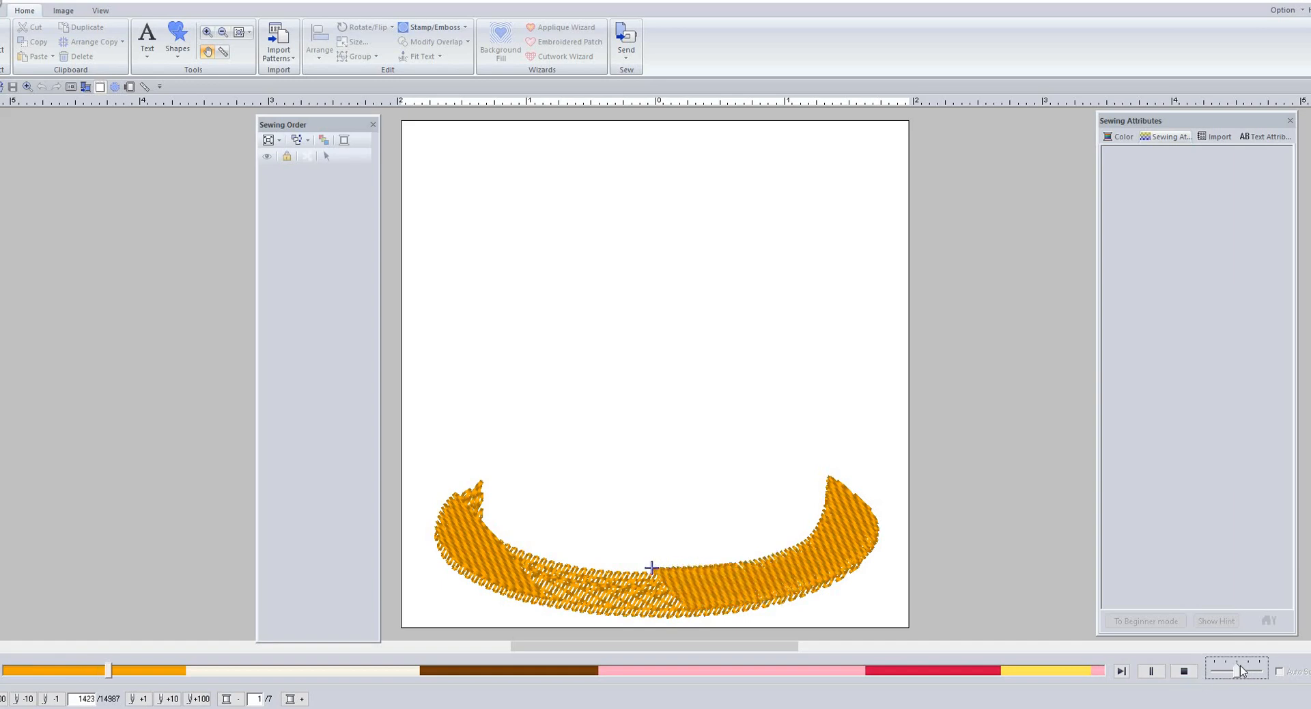
mouse_move(1243, 671)
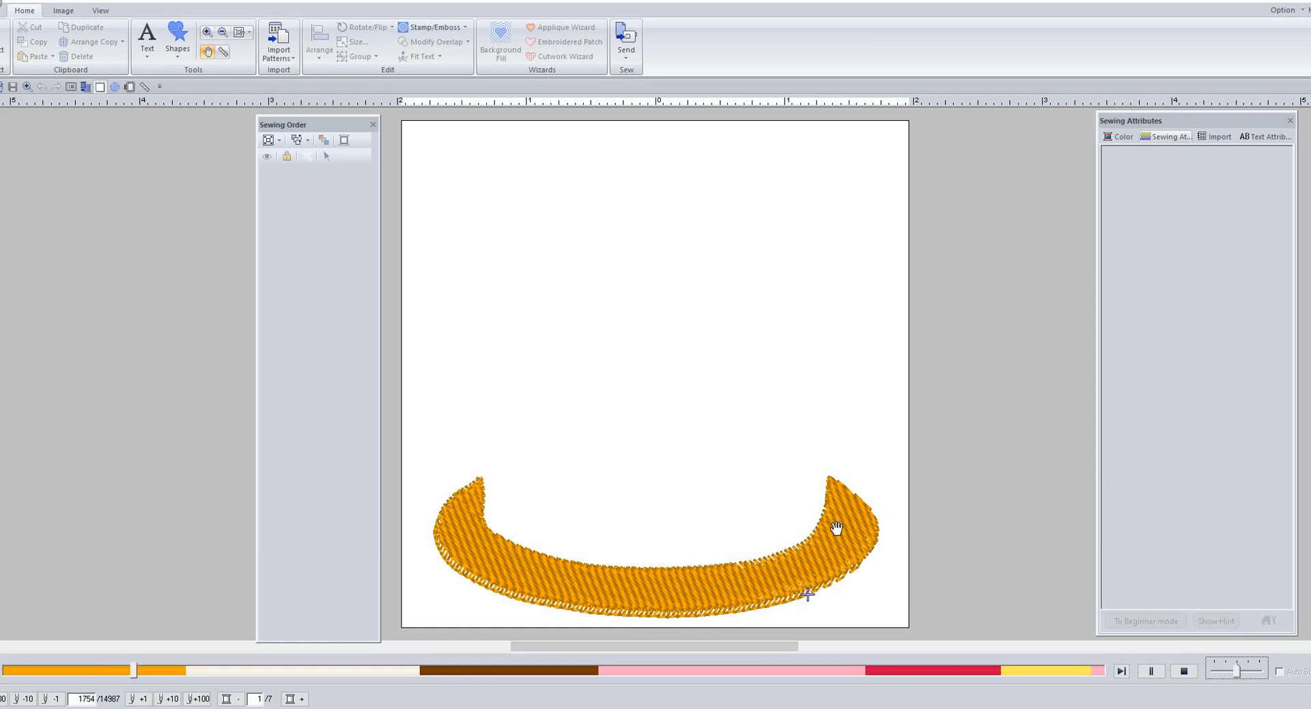
mouse_move(631, 621)
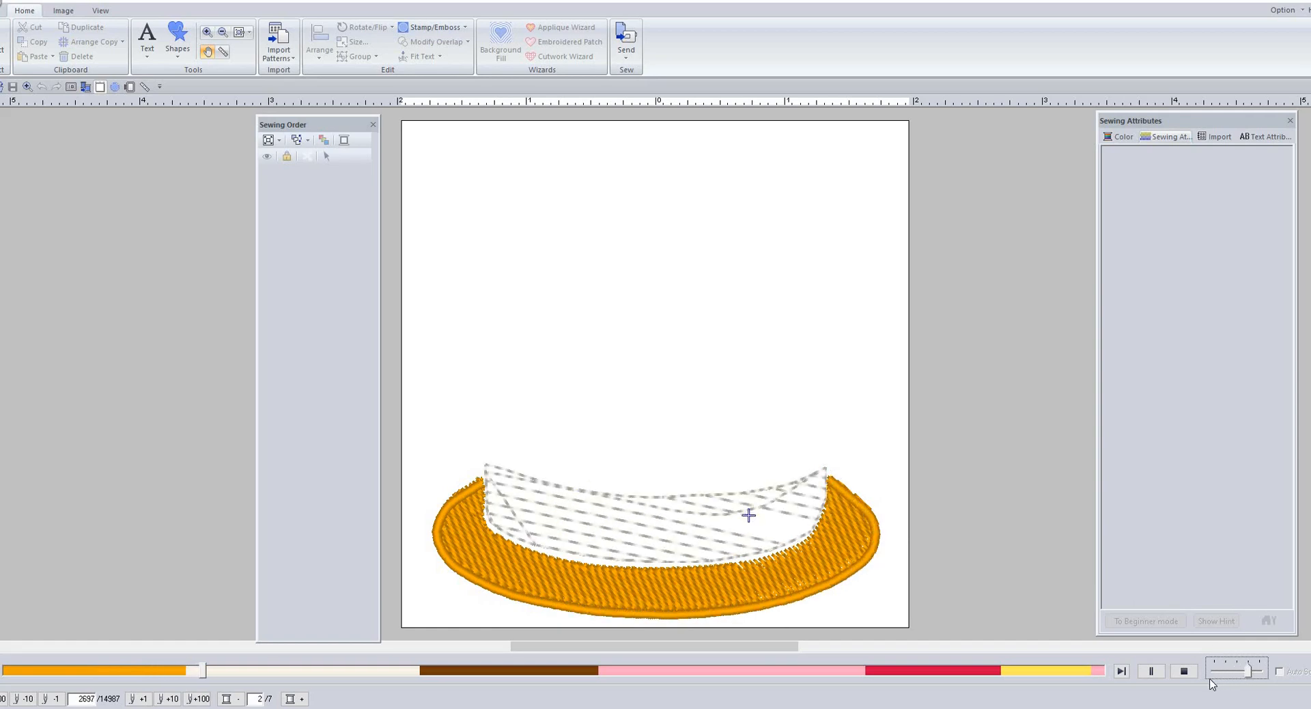
Keep the simulation sewing past the gold base into the cream cake layer
click(1183, 671)
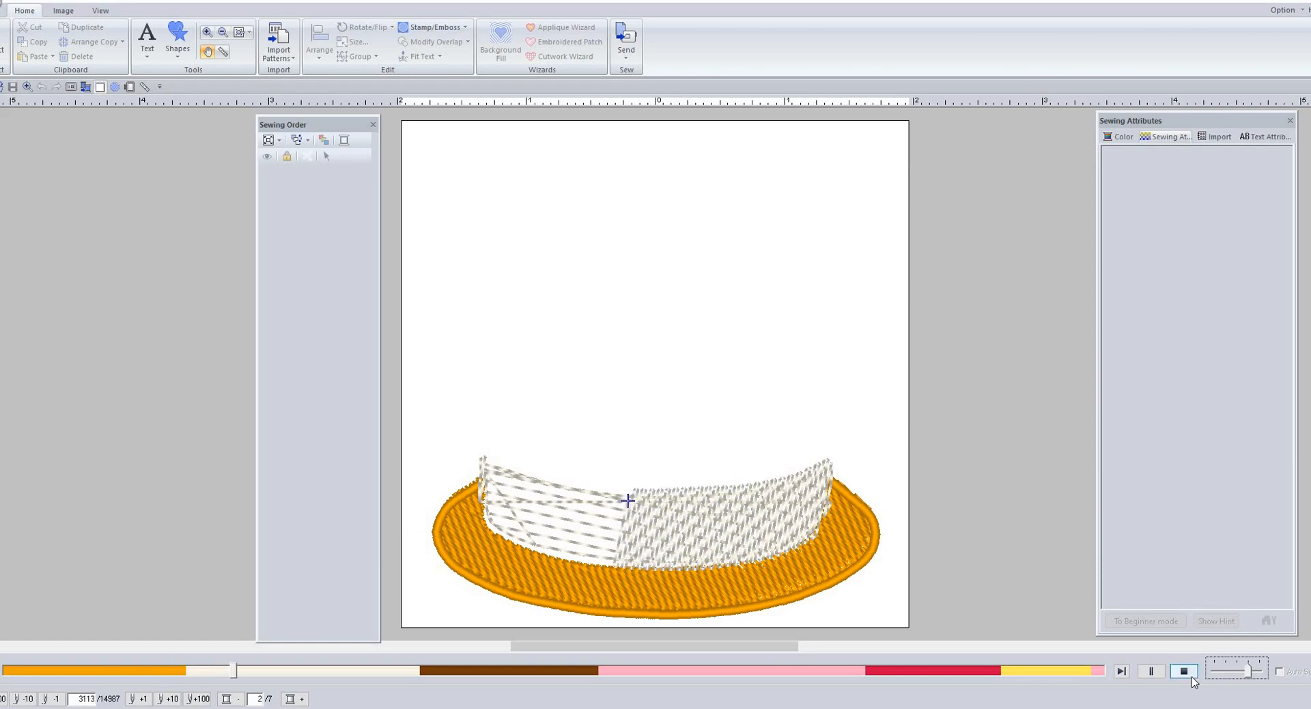
mouse_move(1184, 677)
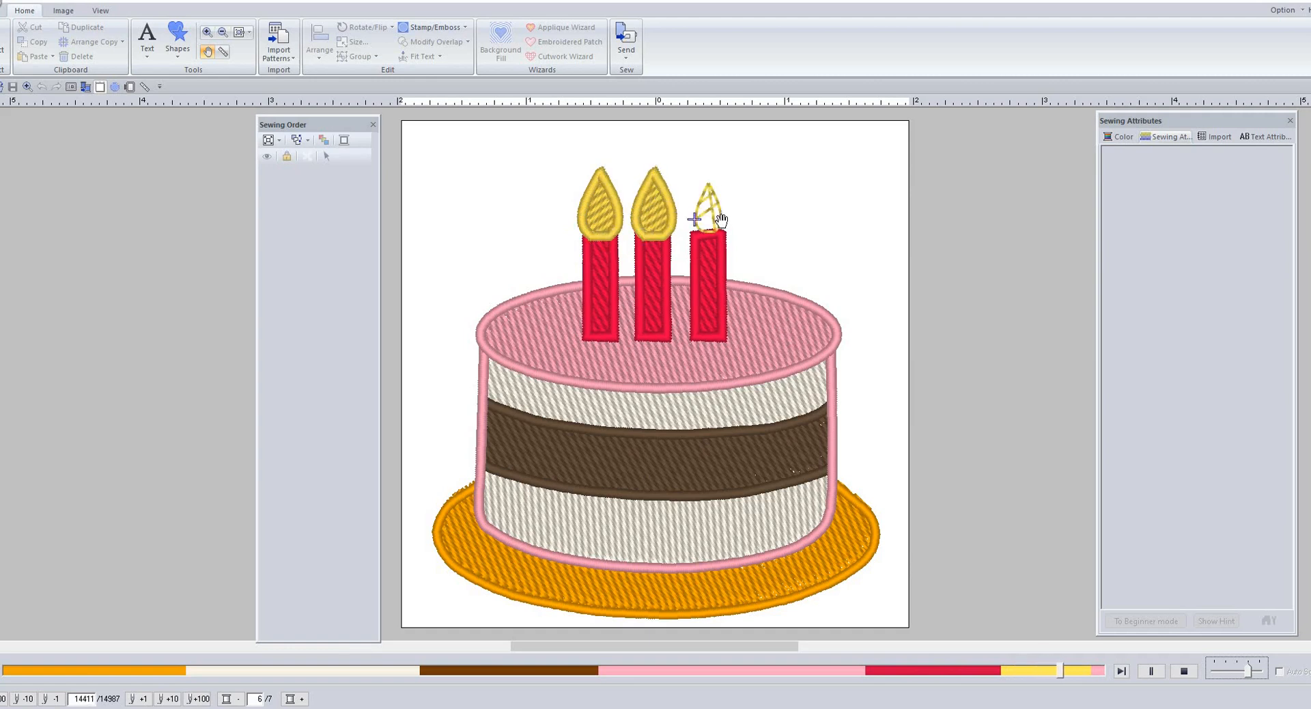
Take the simulation to its final stitch, 14,987, showing the finished cake with hanging loop
click(1120, 671)
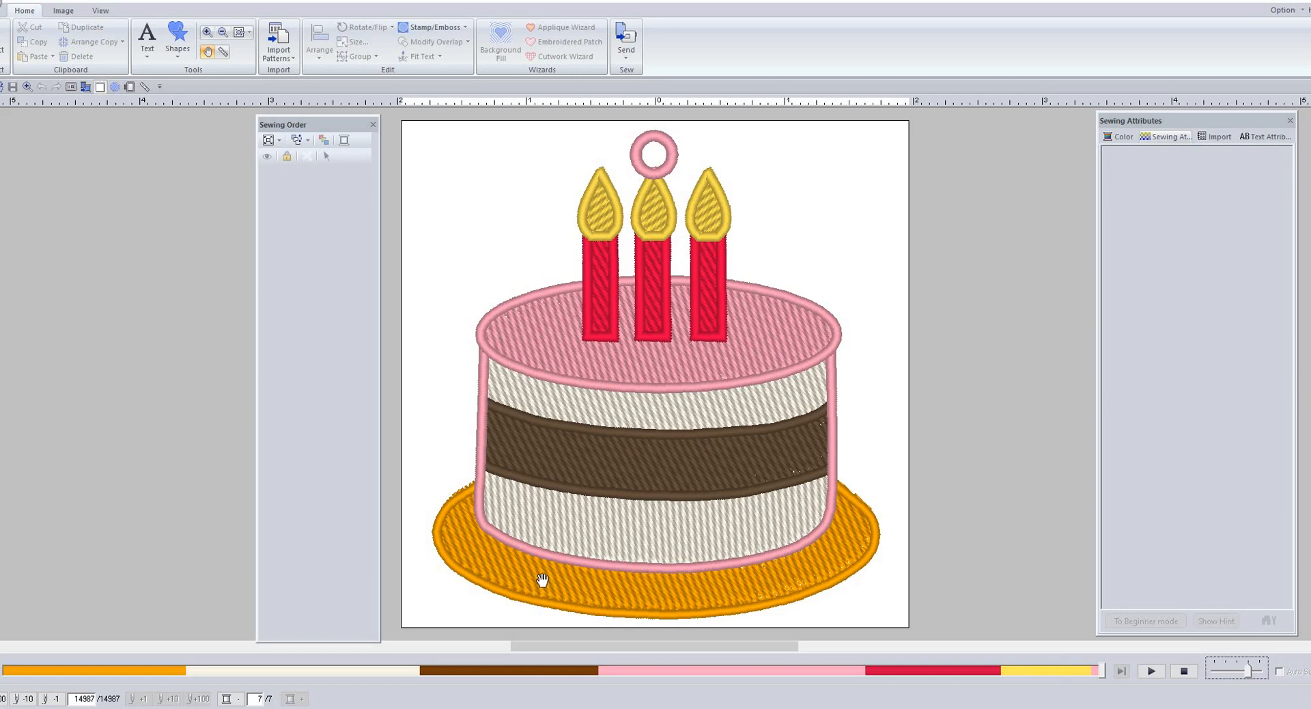
mouse_move(478, 488)
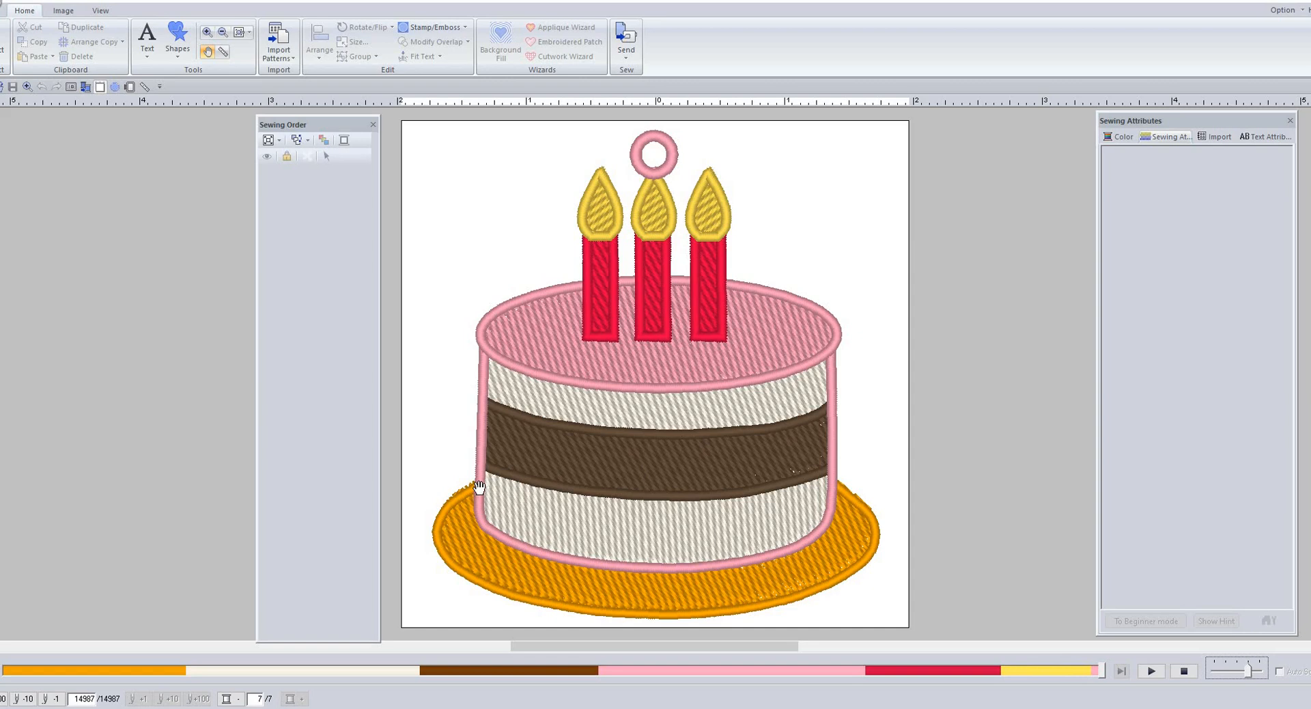
mouse_move(885, 168)
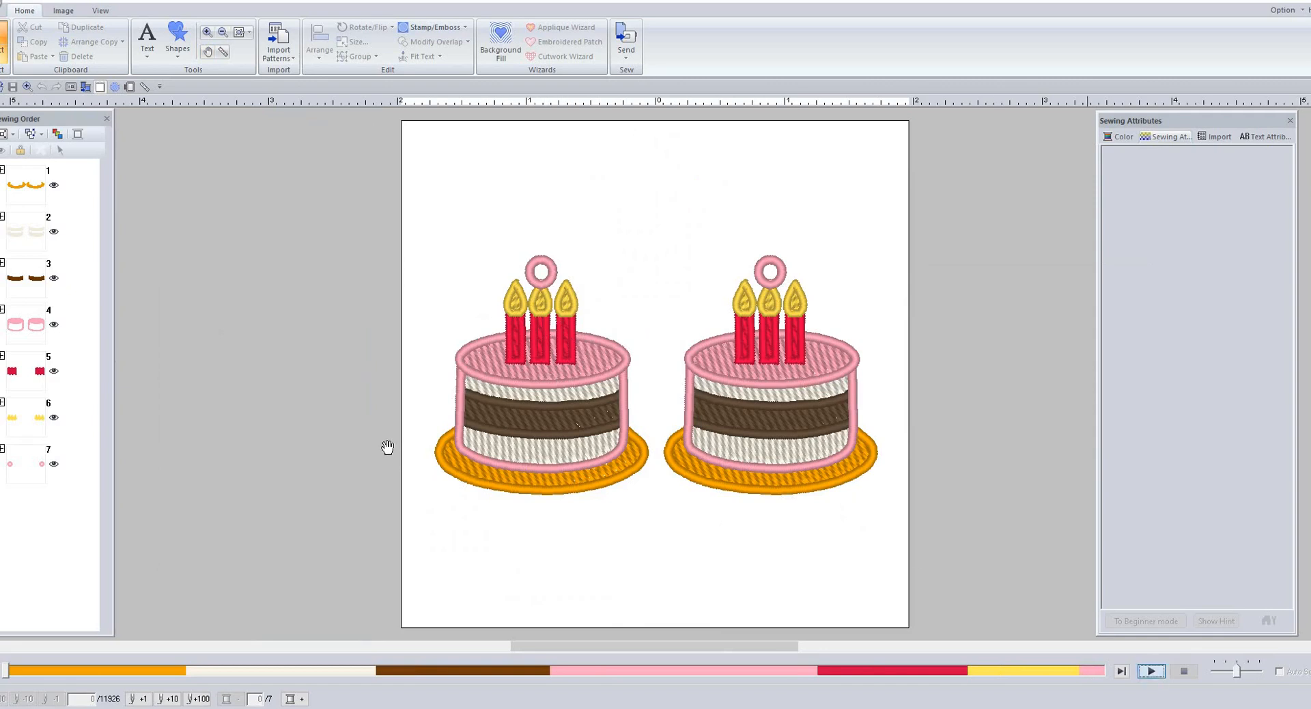
Play back the two-cake pair's stitch-out, stopping at the candle flames near stitch 10,680
click(1151, 671)
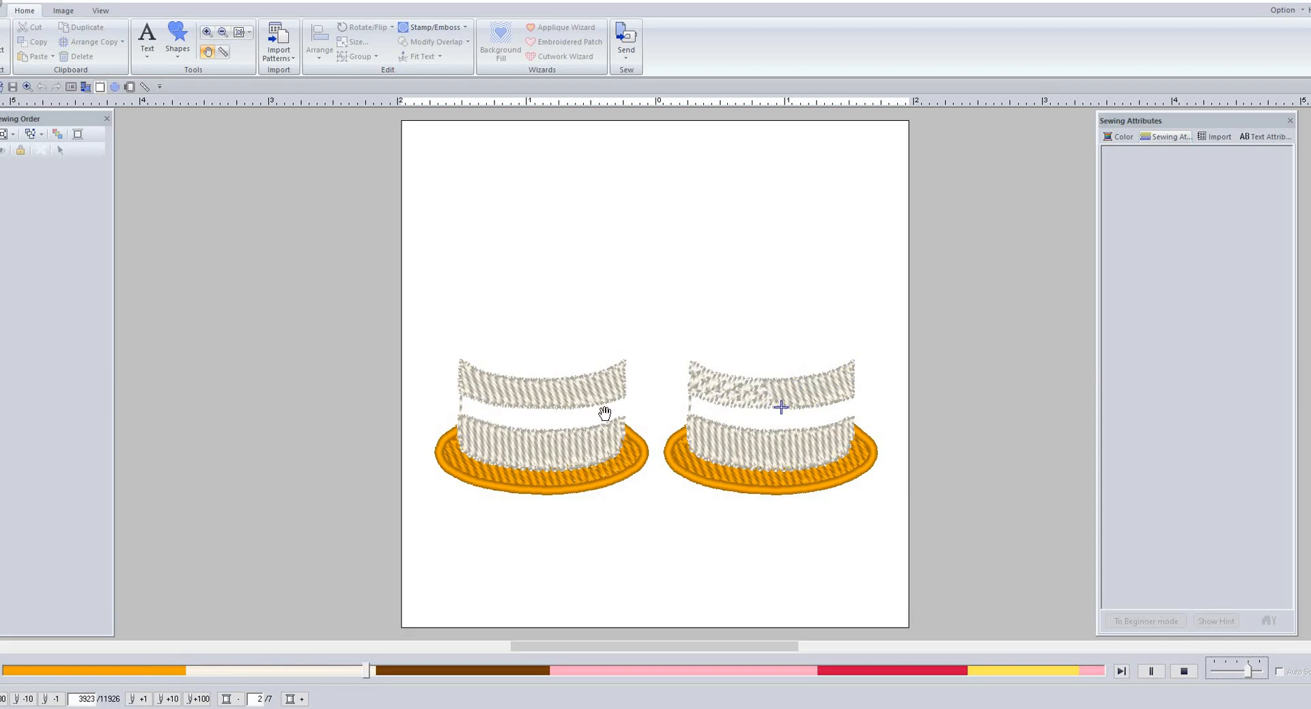
click(1120, 670)
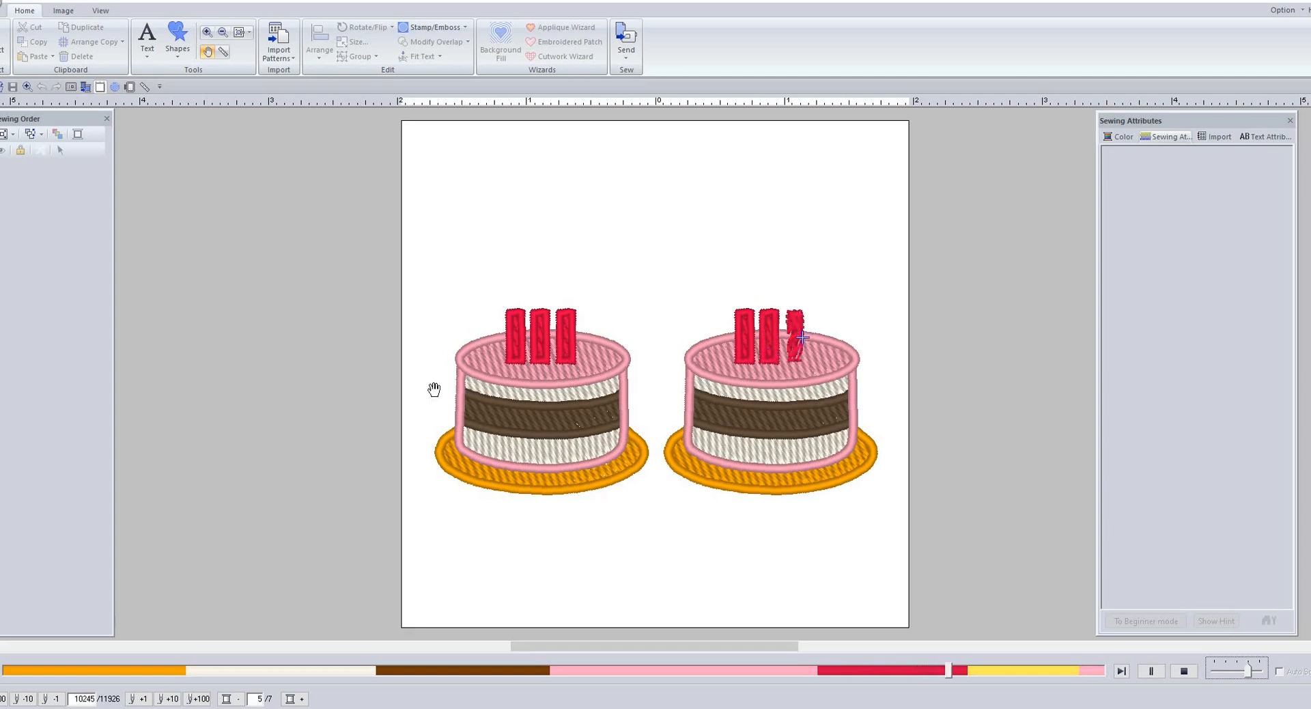
click(1181, 669)
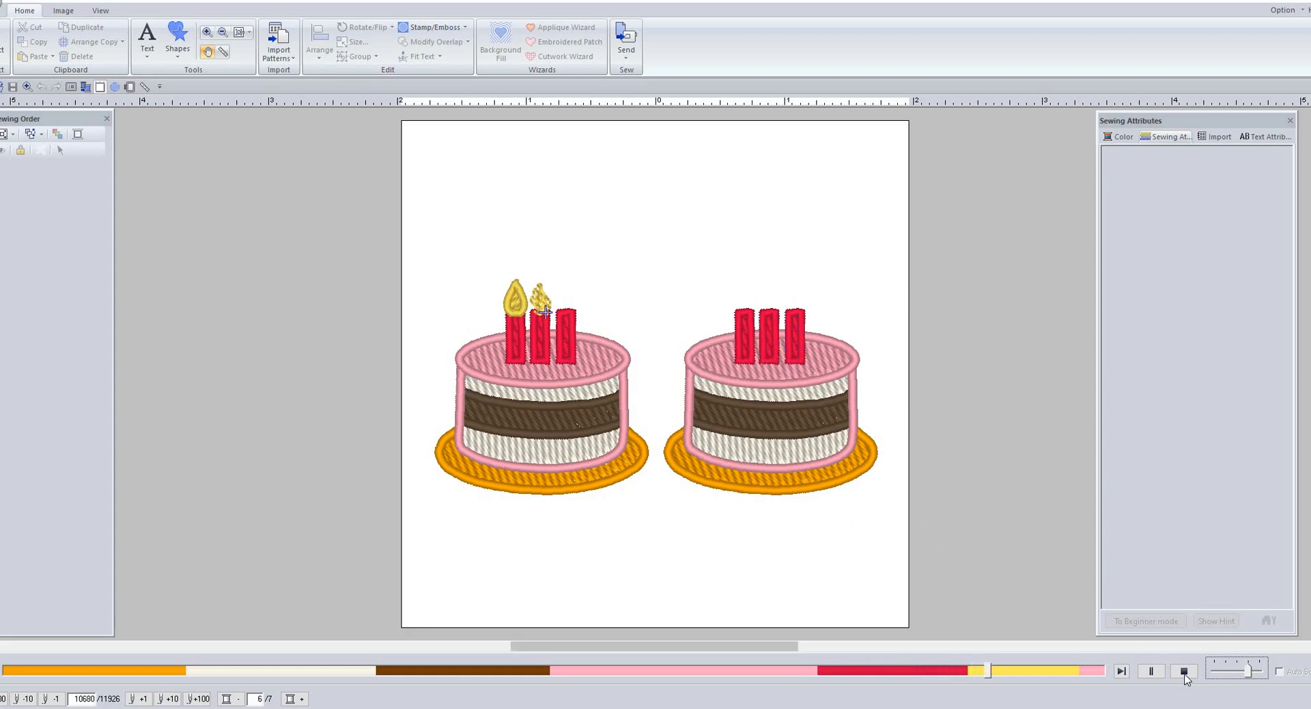
Close the stitch simulator to return to the design window
click(1183, 669)
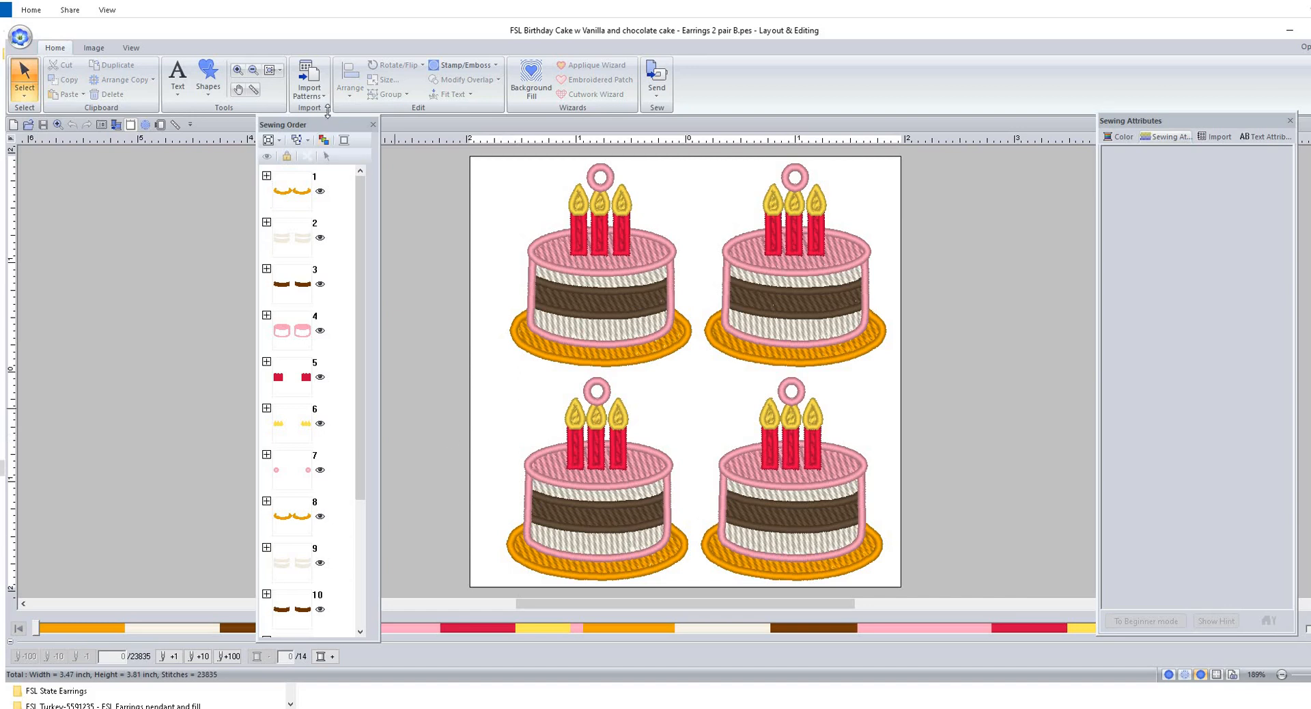
Select the bottom pair's plates (block 8) in the Sewing Order pane
drag(284, 124, 331, 48)
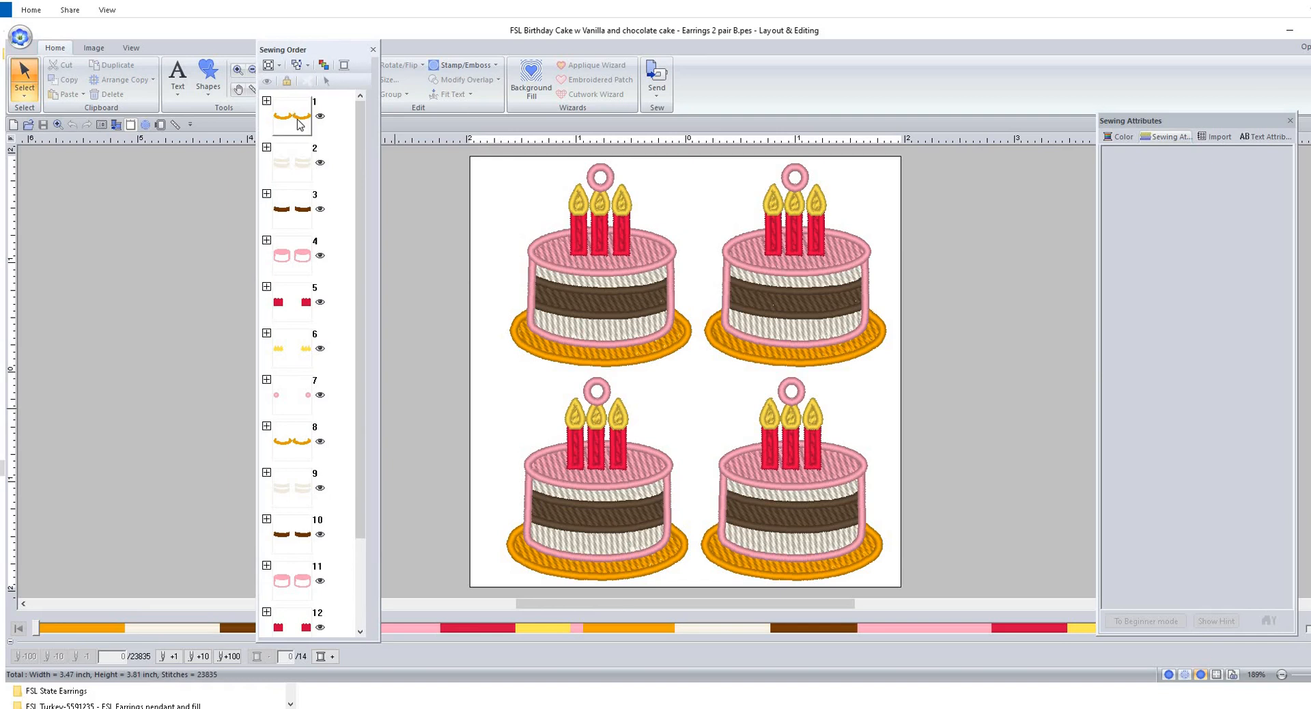
click(290, 115)
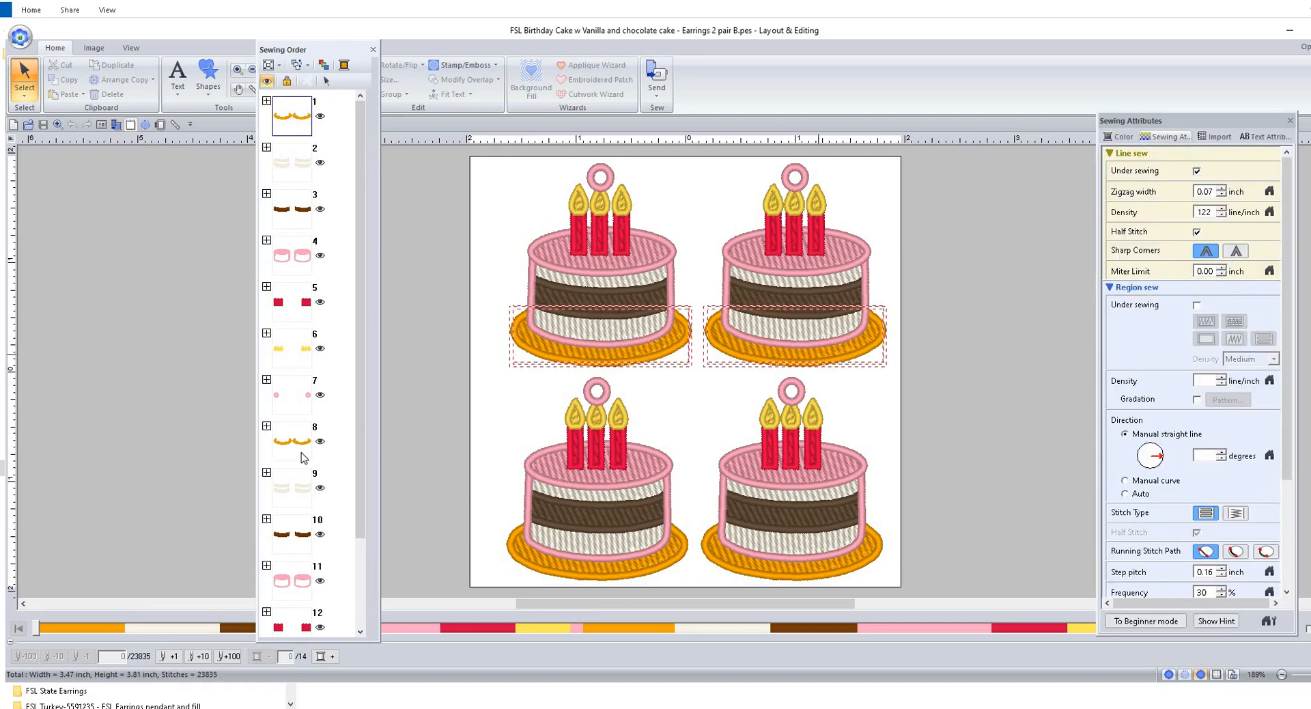
click(291, 441)
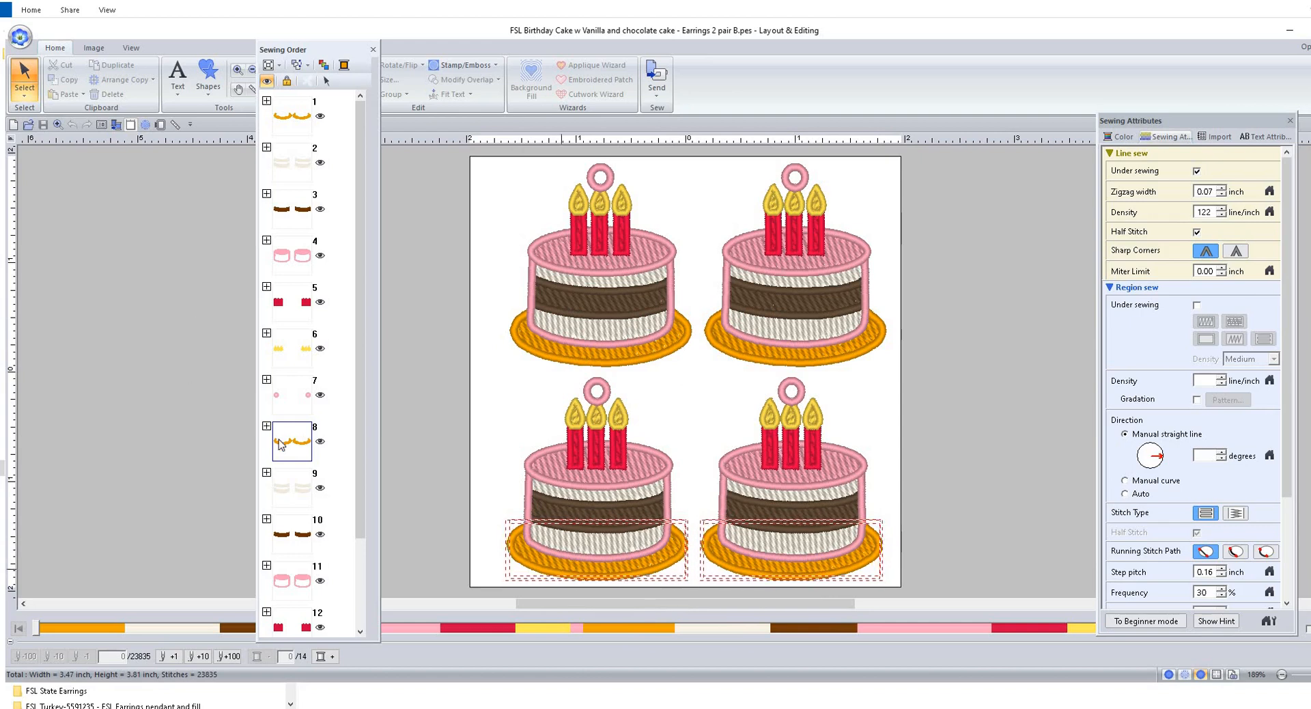
click(290, 441)
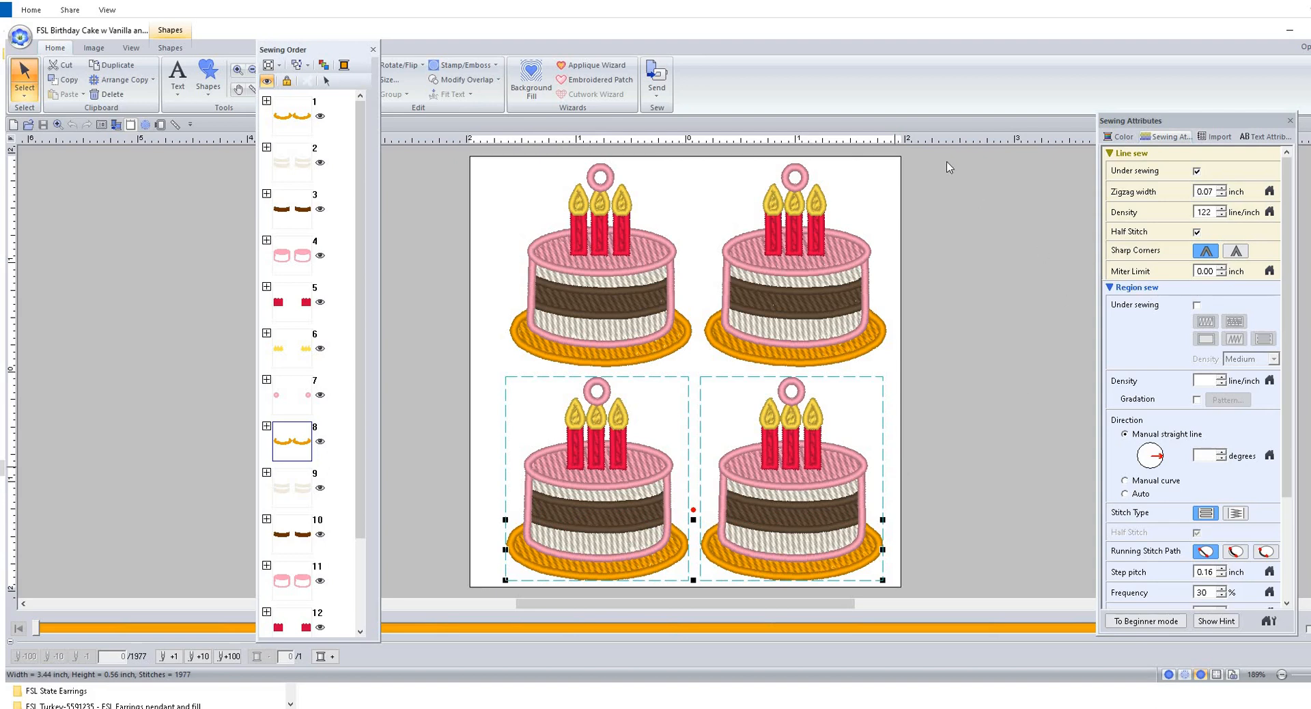
click(1124, 137)
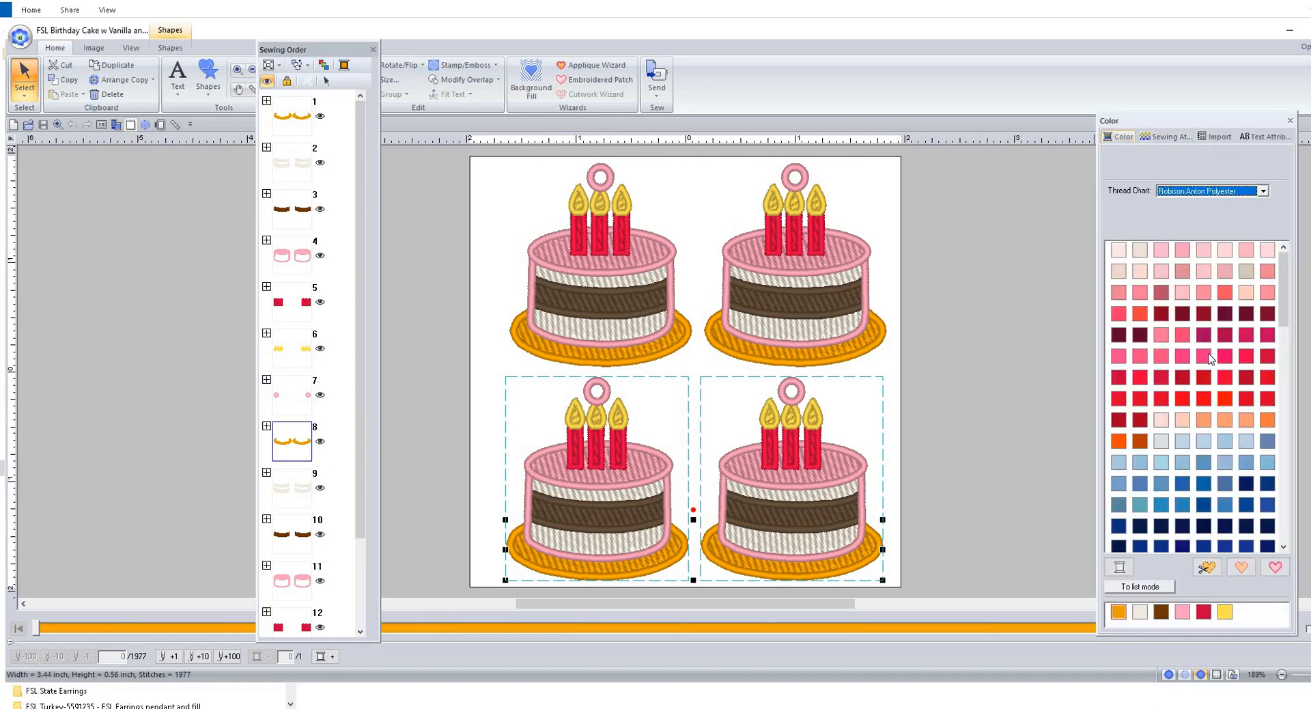
Recolor the bottom plates with Robison-Anton Polyester 5783 Cloud grey
scroll(down, 3)
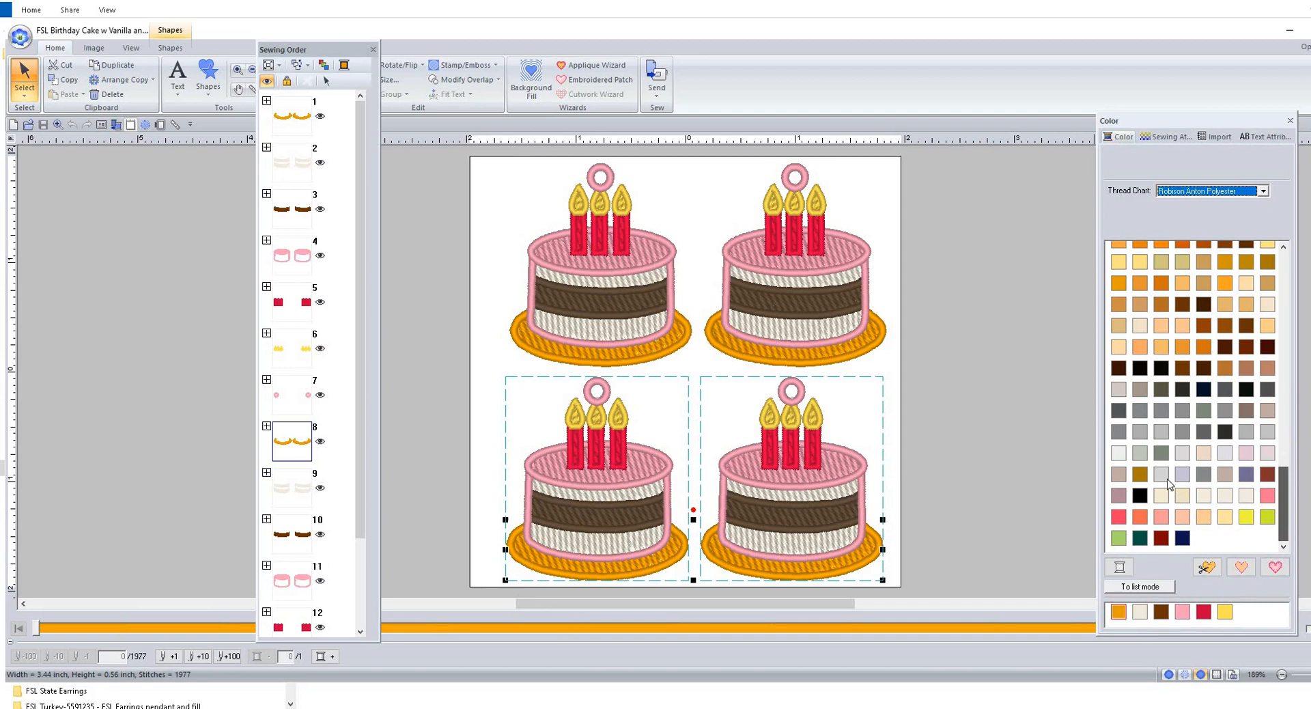
click(1139, 429)
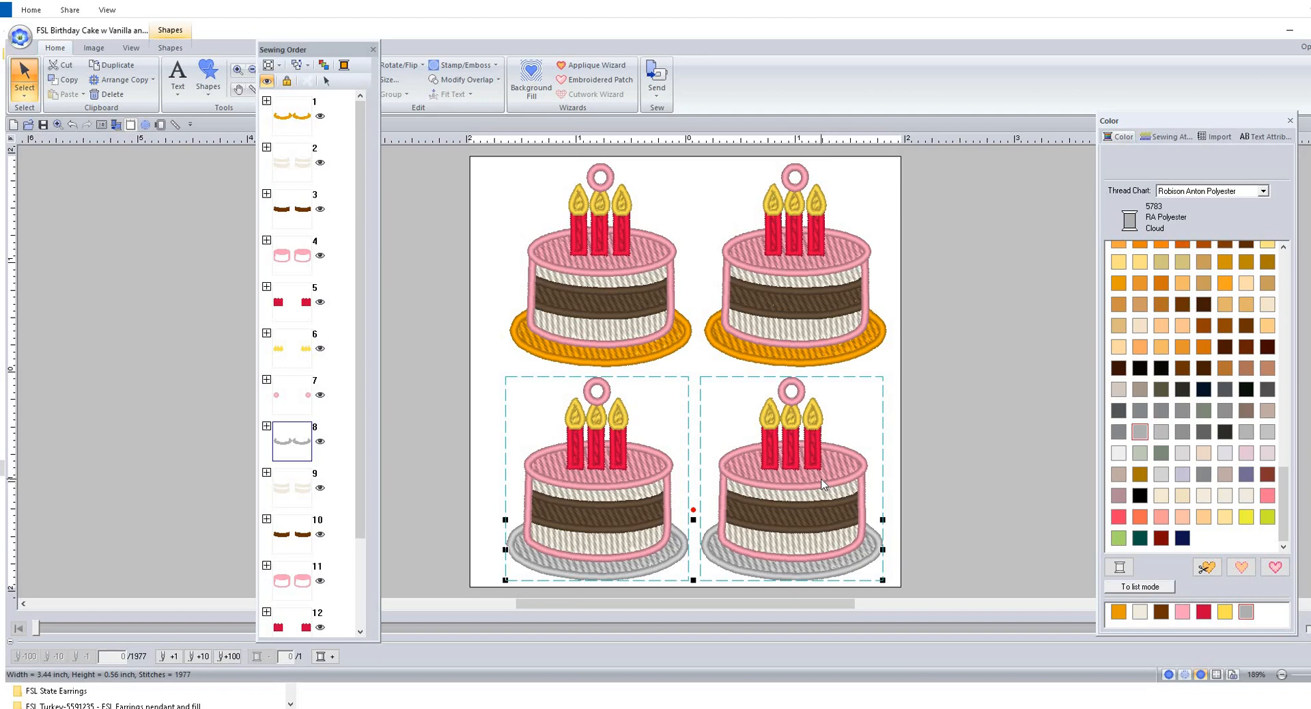
mouse_move(469, 533)
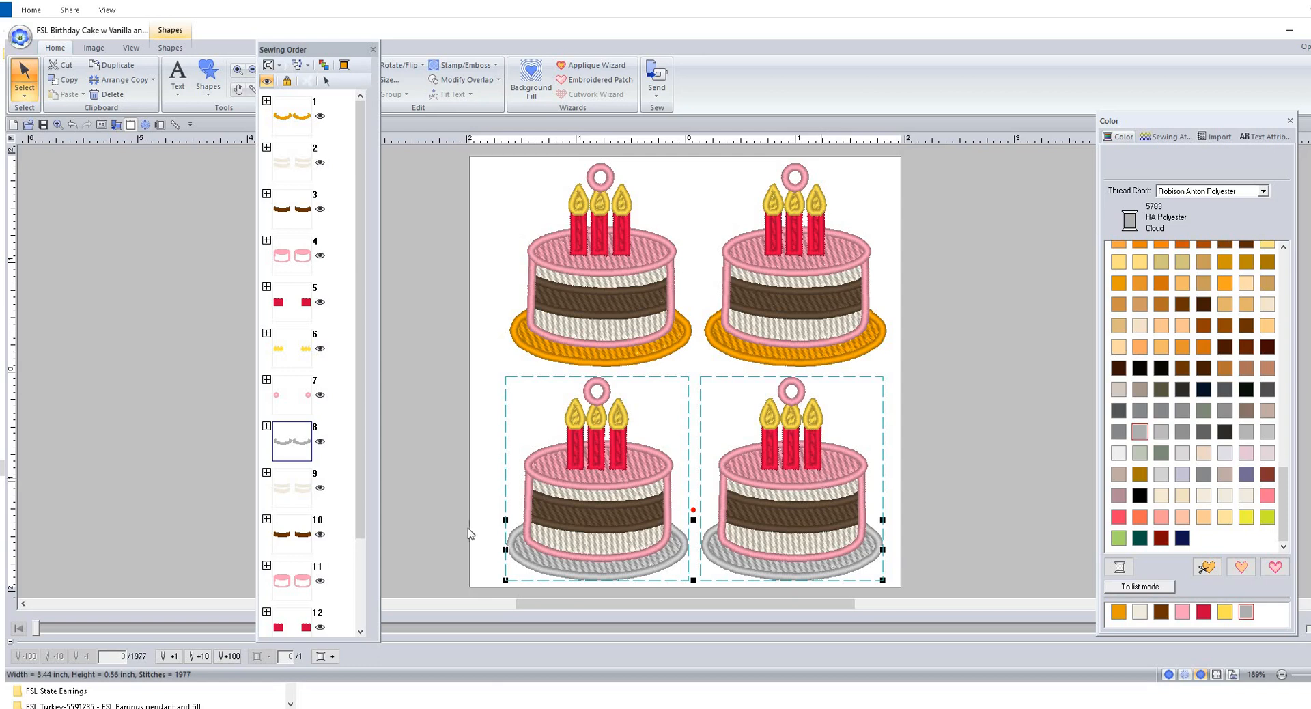
mouse_move(690, 561)
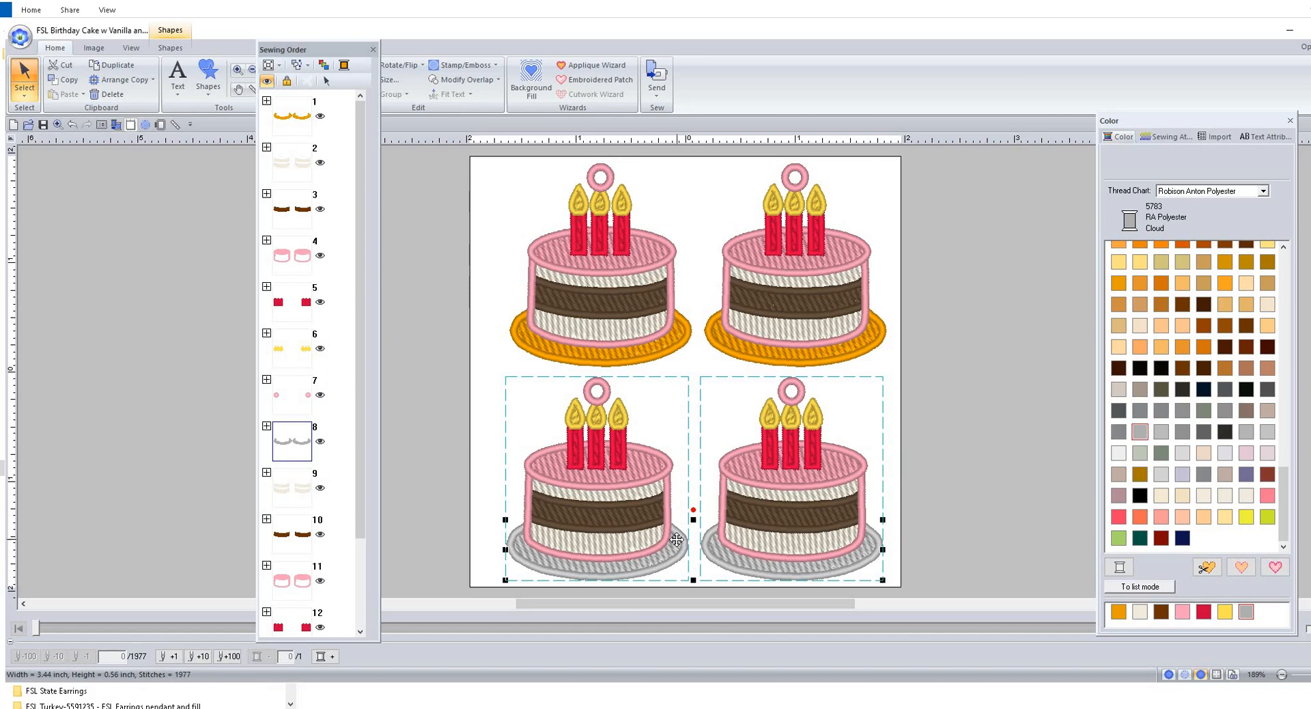
mouse_move(387, 513)
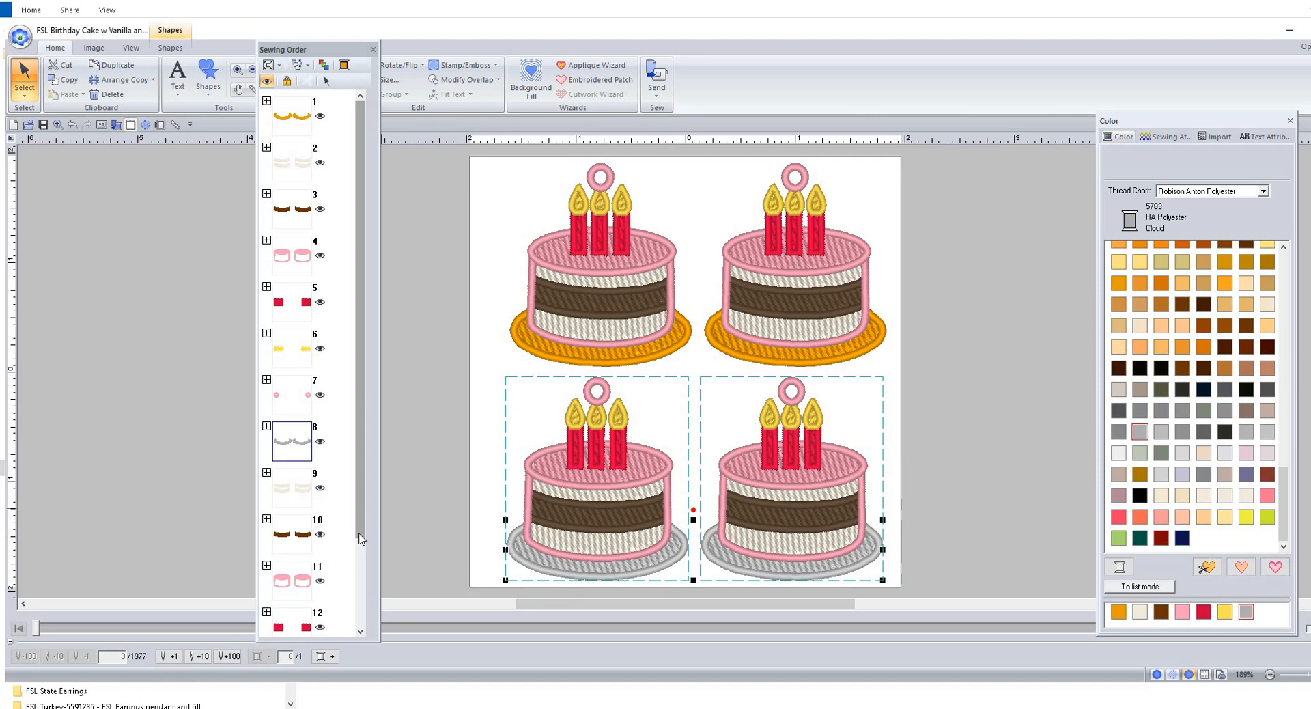
mouse_move(794, 553)
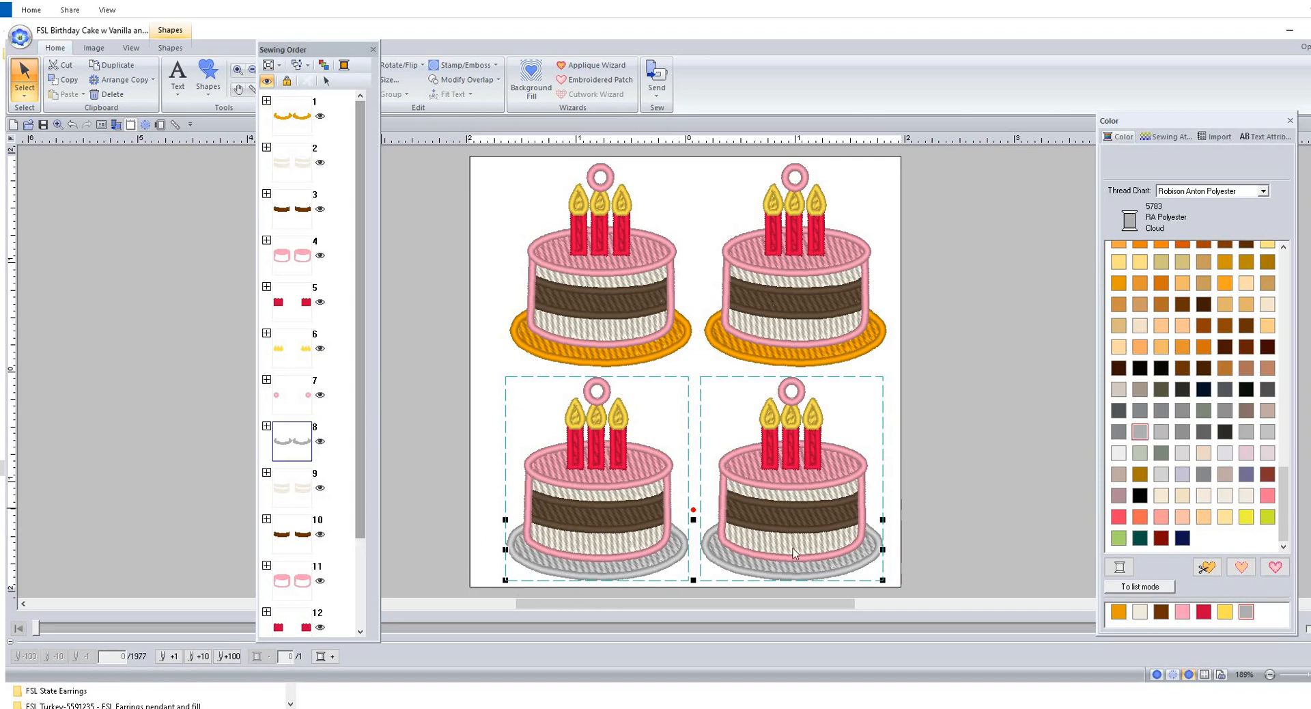
mouse_move(366, 468)
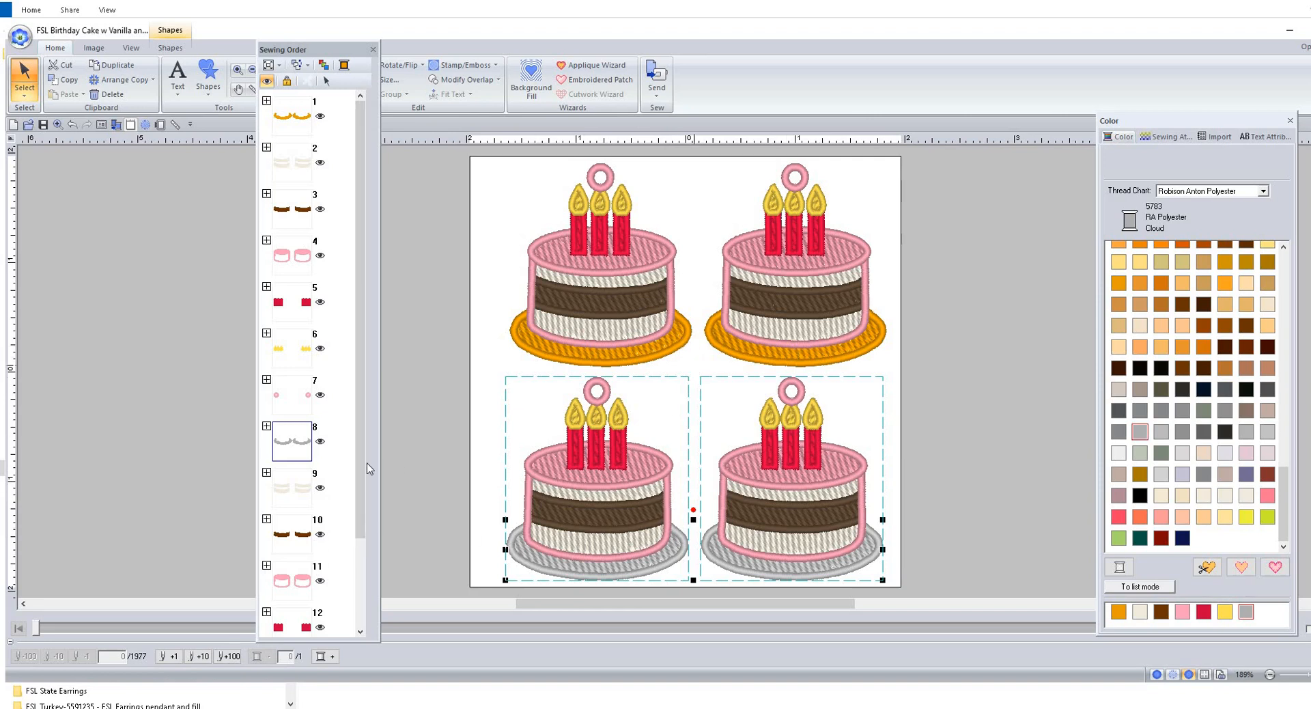
mouse_move(448, 451)
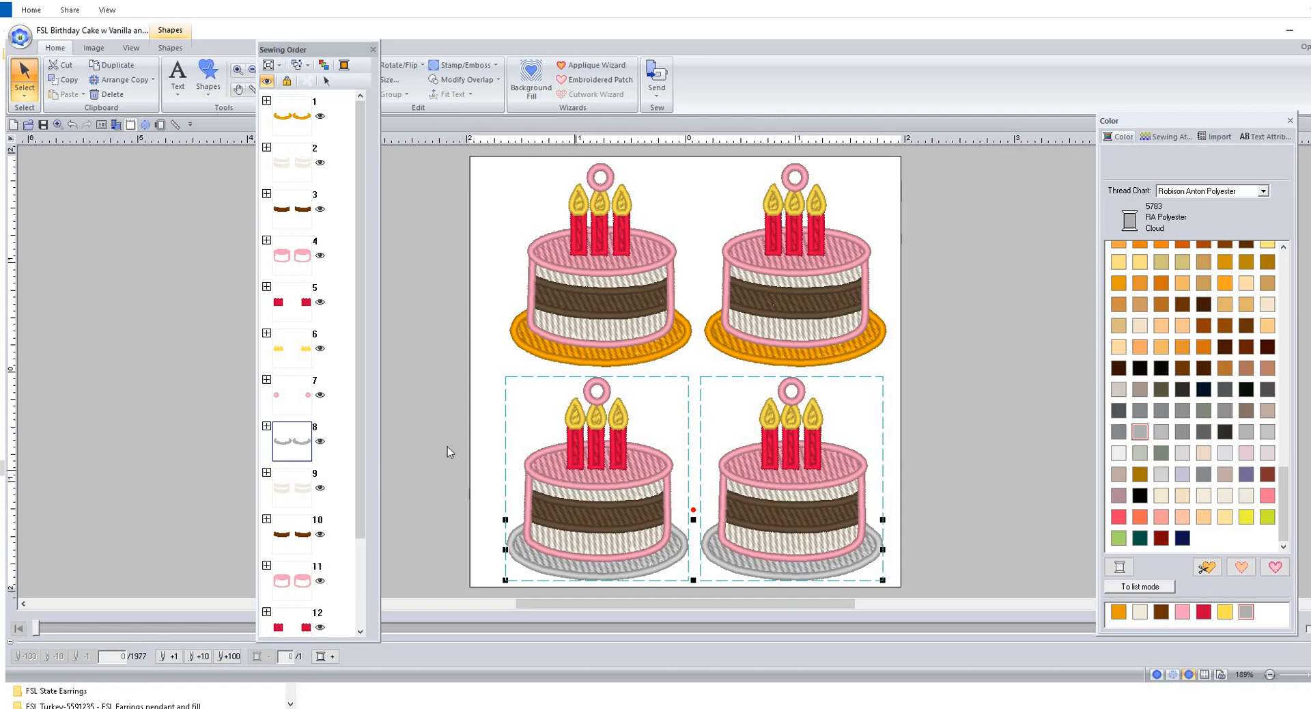
mouse_move(293, 589)
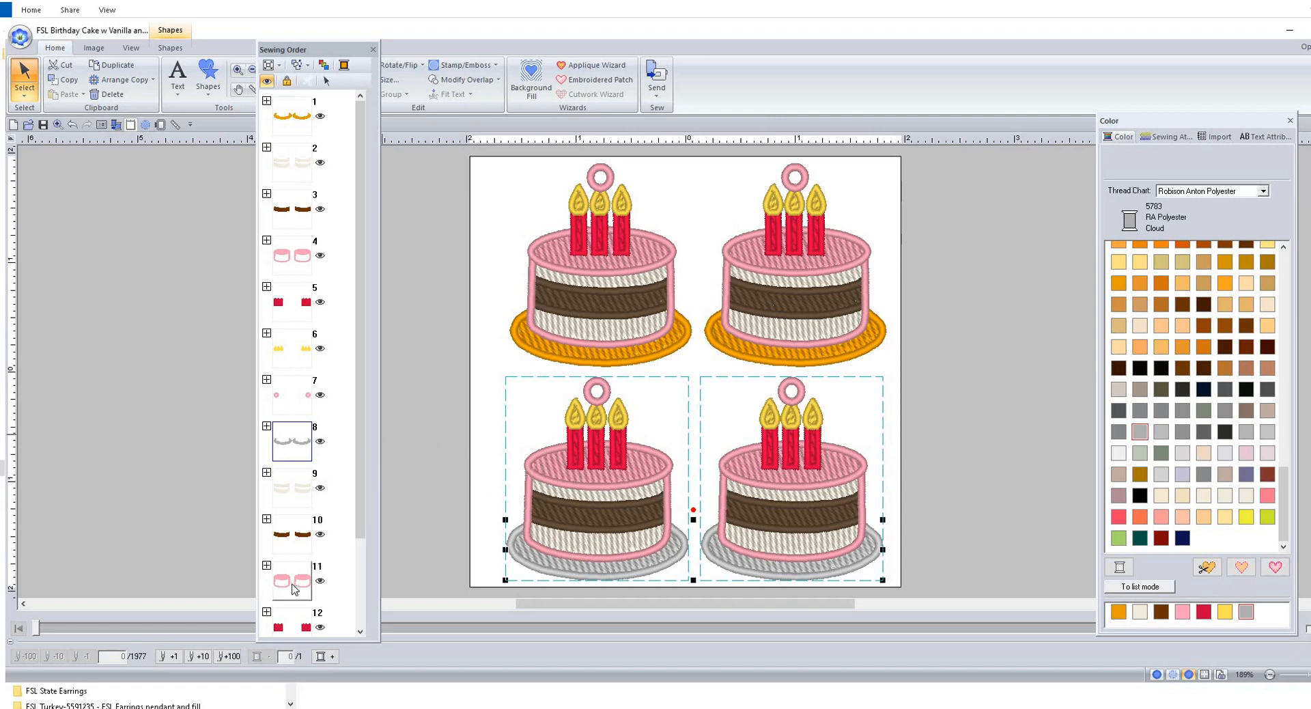
Select the bottom pair's pink icing, block 11, and recolor it 5592 Plum
click(291, 581)
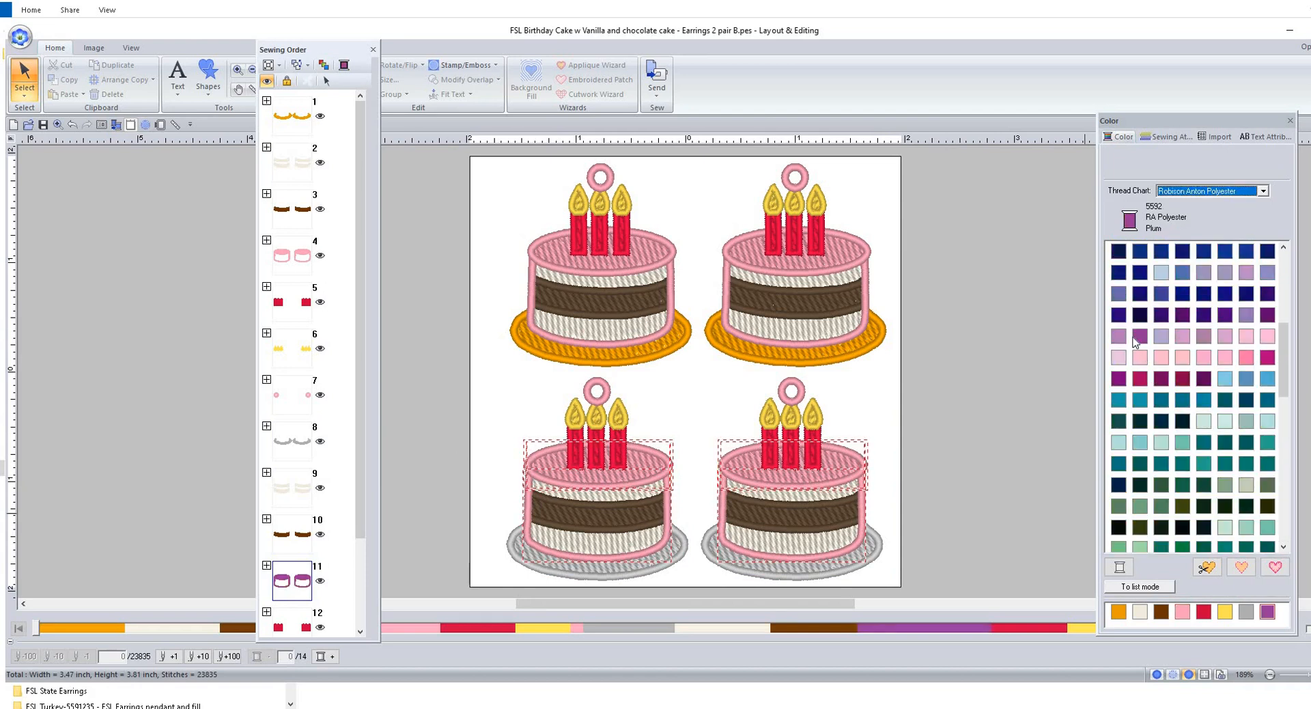
click(1138, 336)
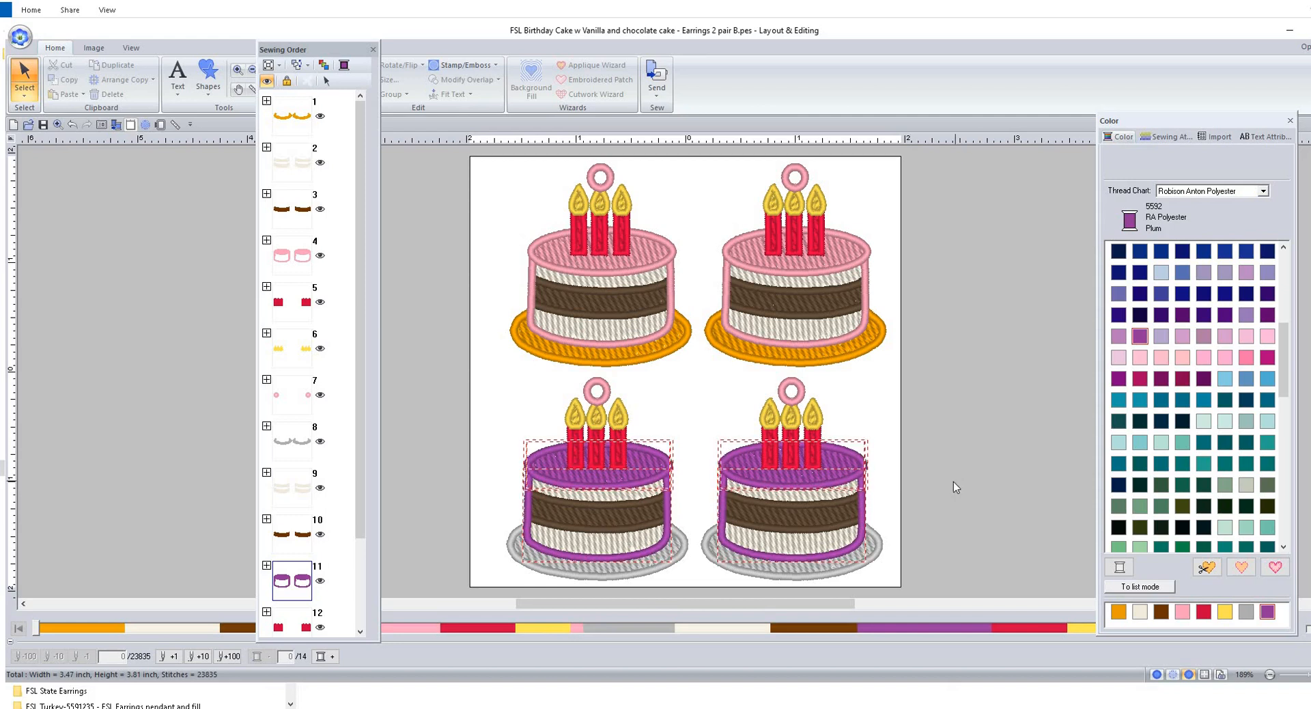
mouse_move(620, 512)
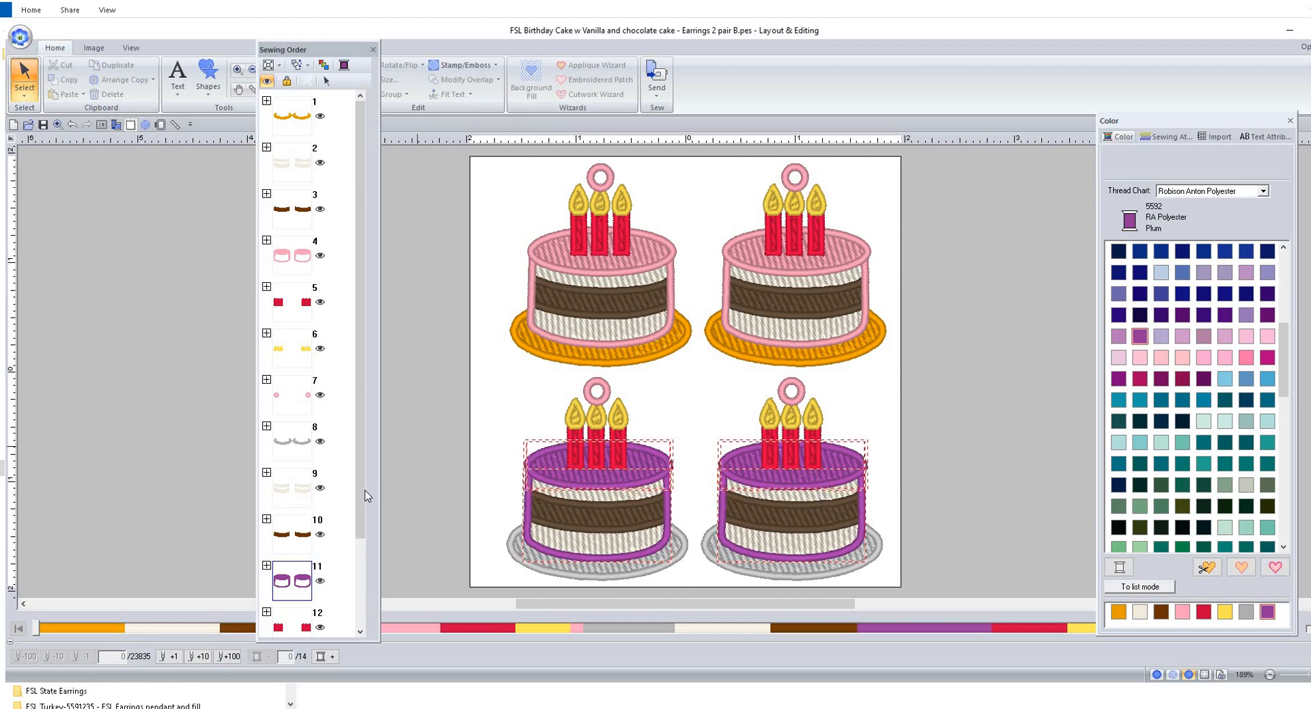
mouse_move(1277, 70)
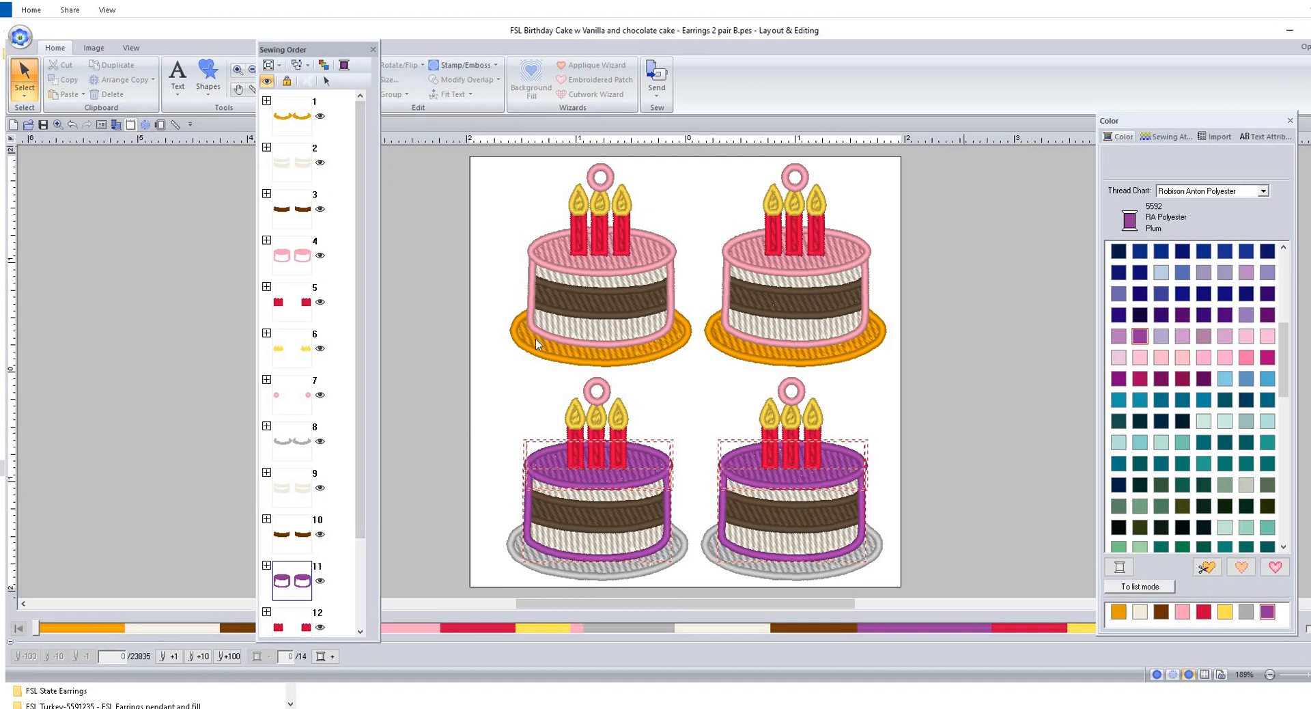
mouse_move(633, 299)
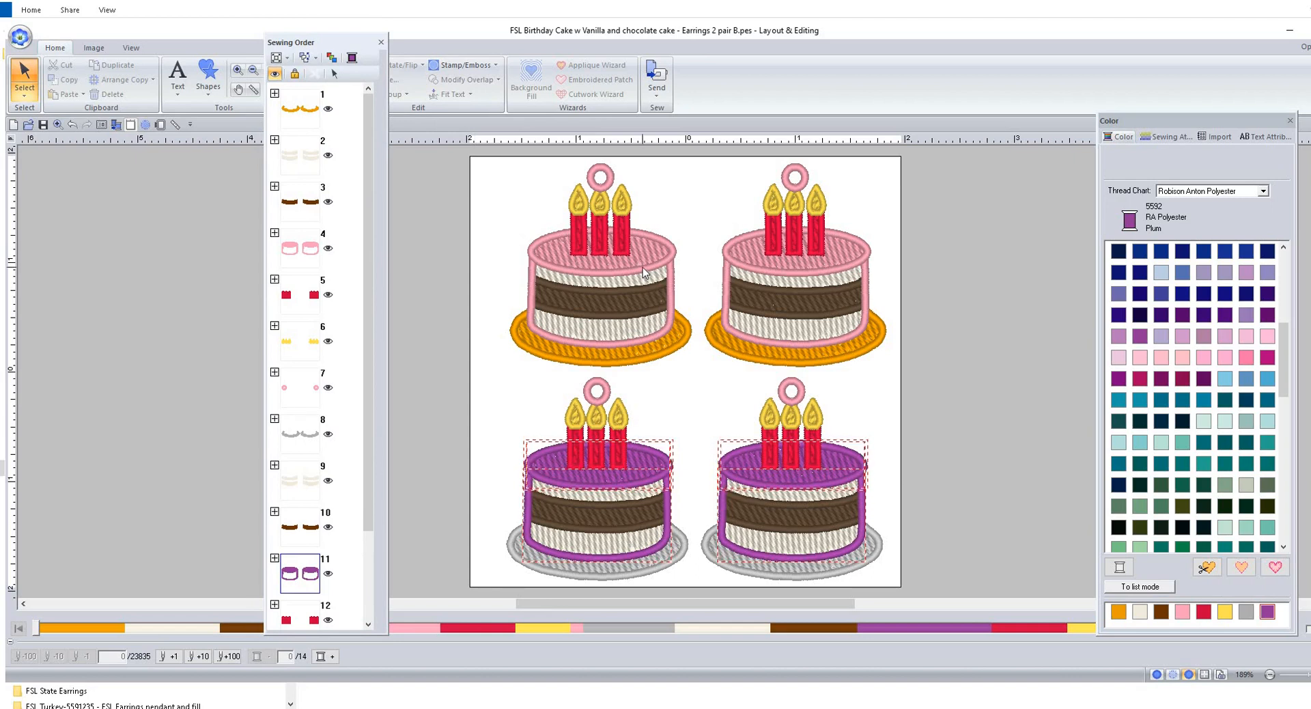
mouse_move(627, 283)
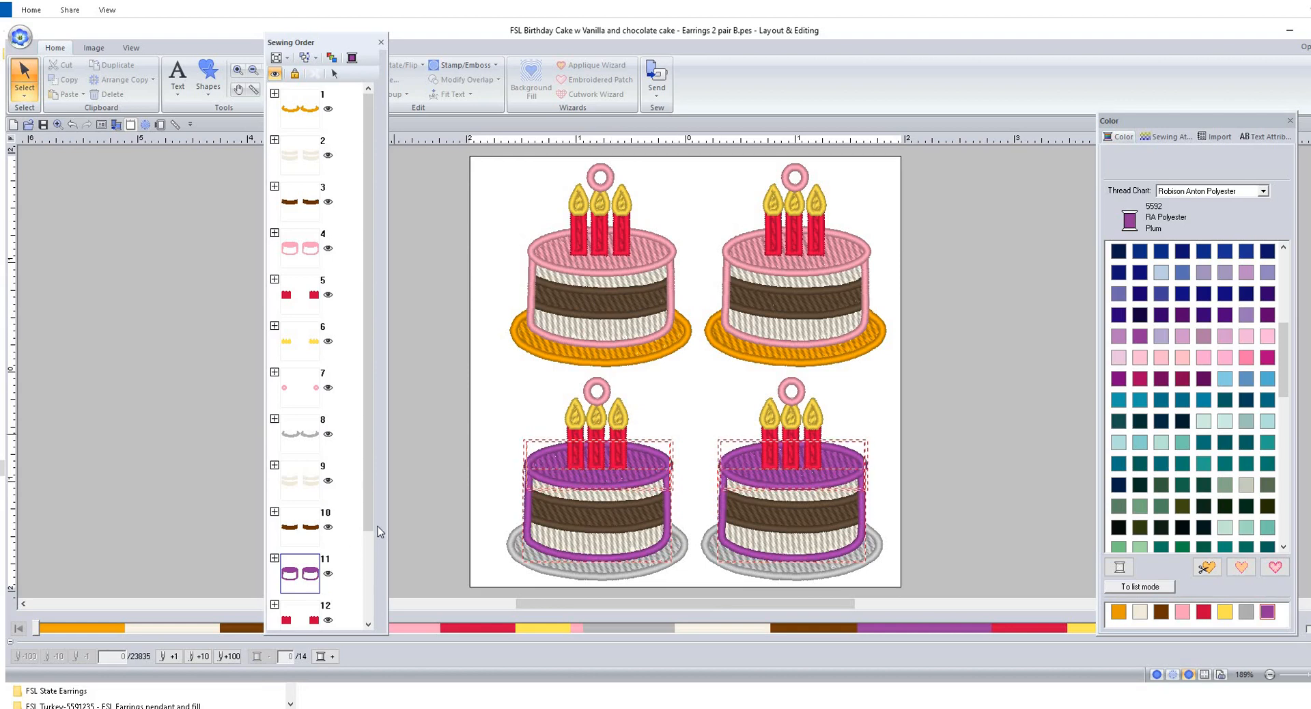
Scroll down and back up through the Sewing Order list
scroll(down, 3)
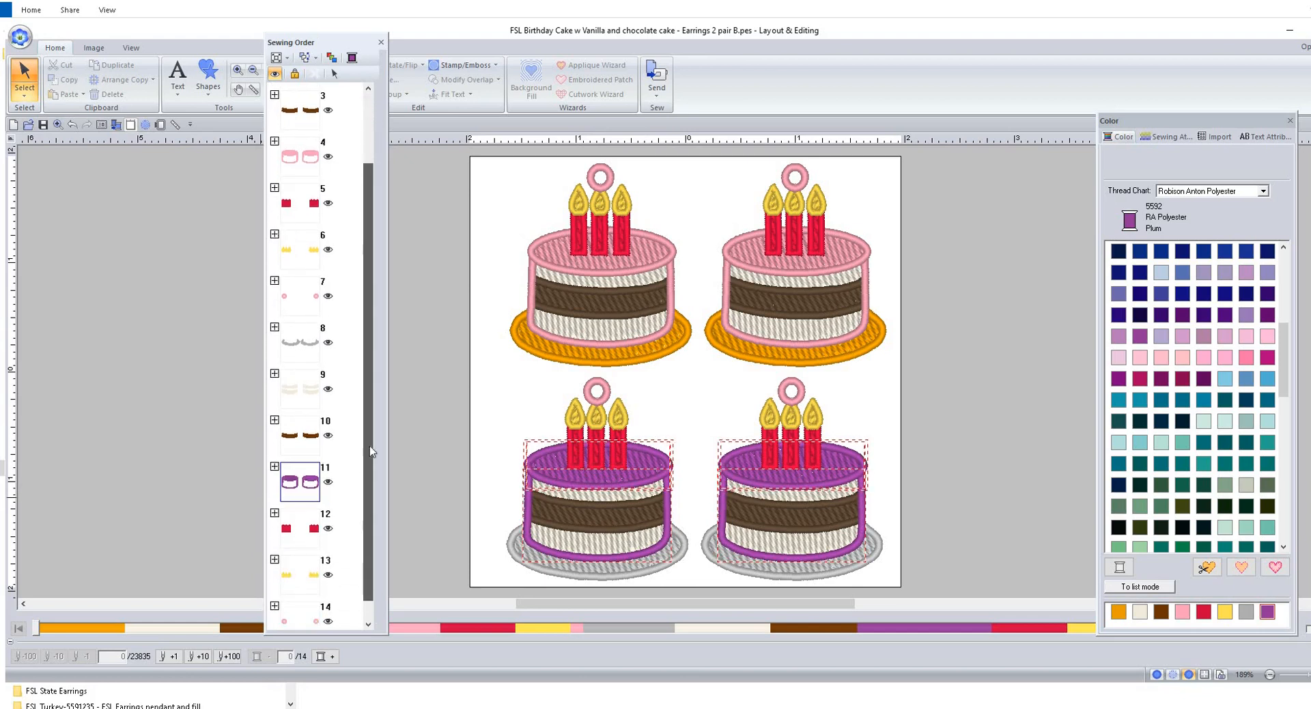
scroll(up, 3)
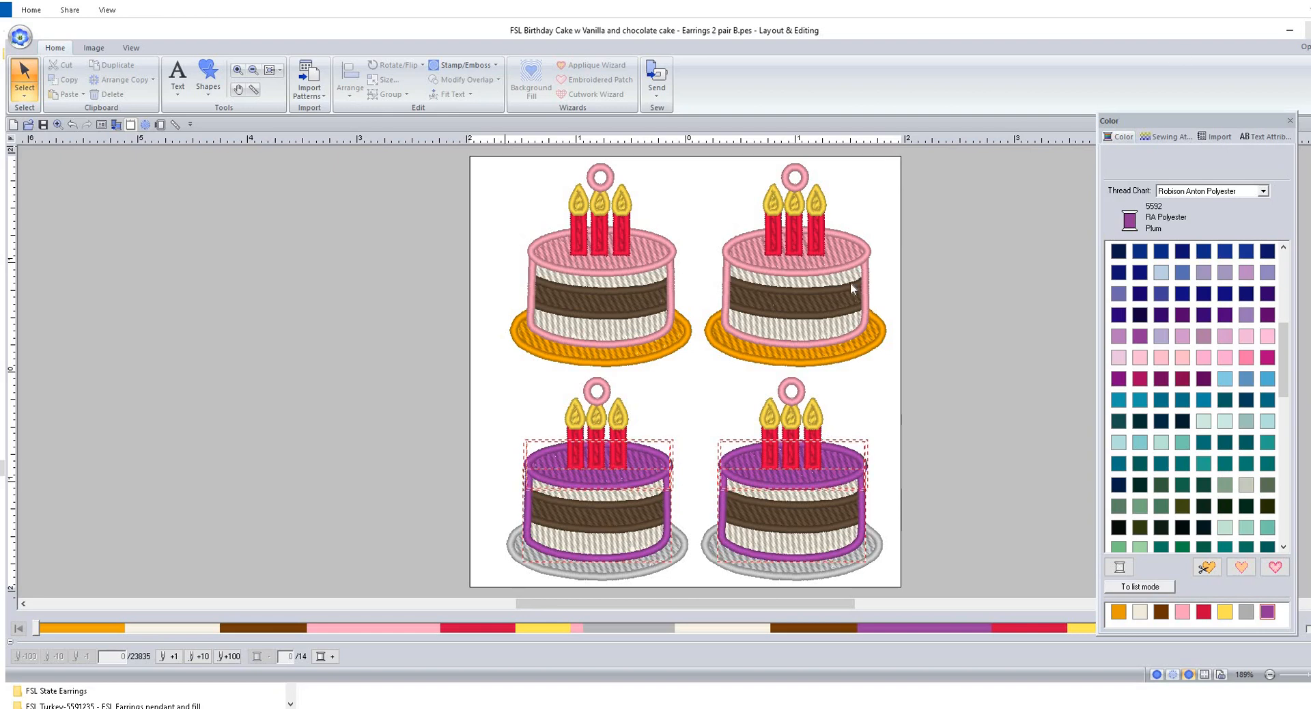
mouse_move(886, 297)
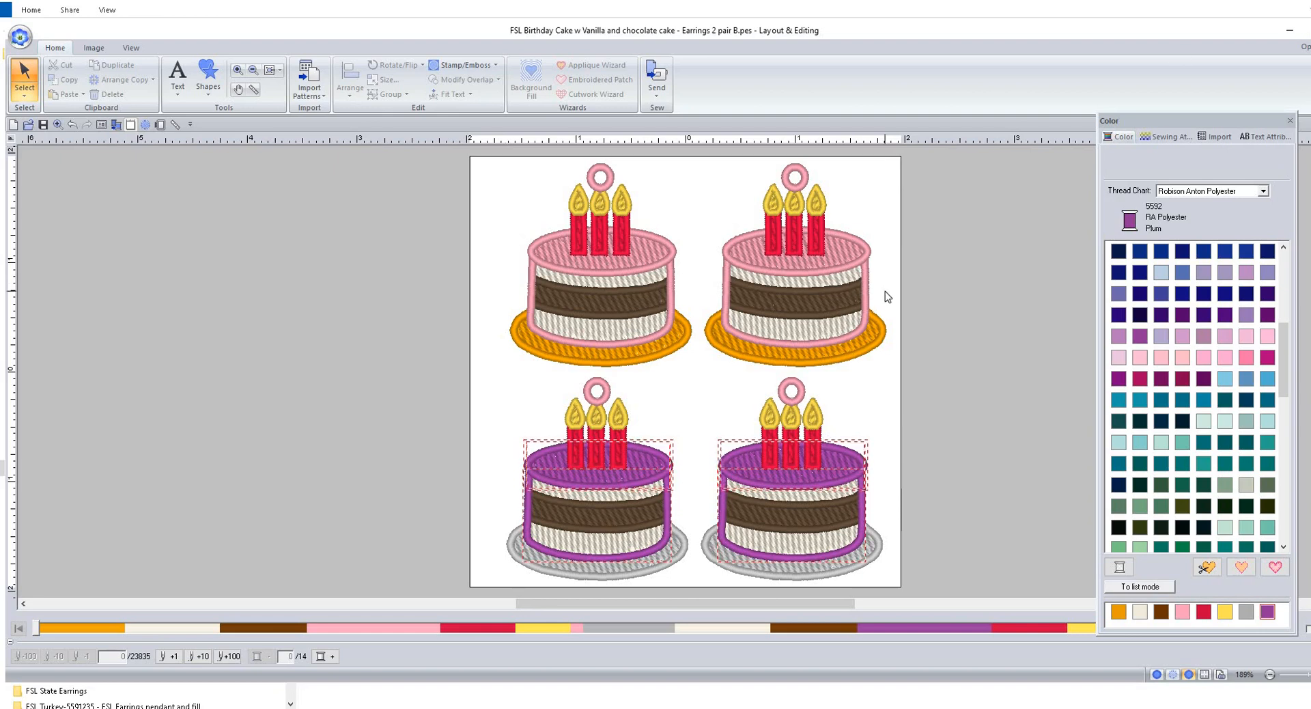